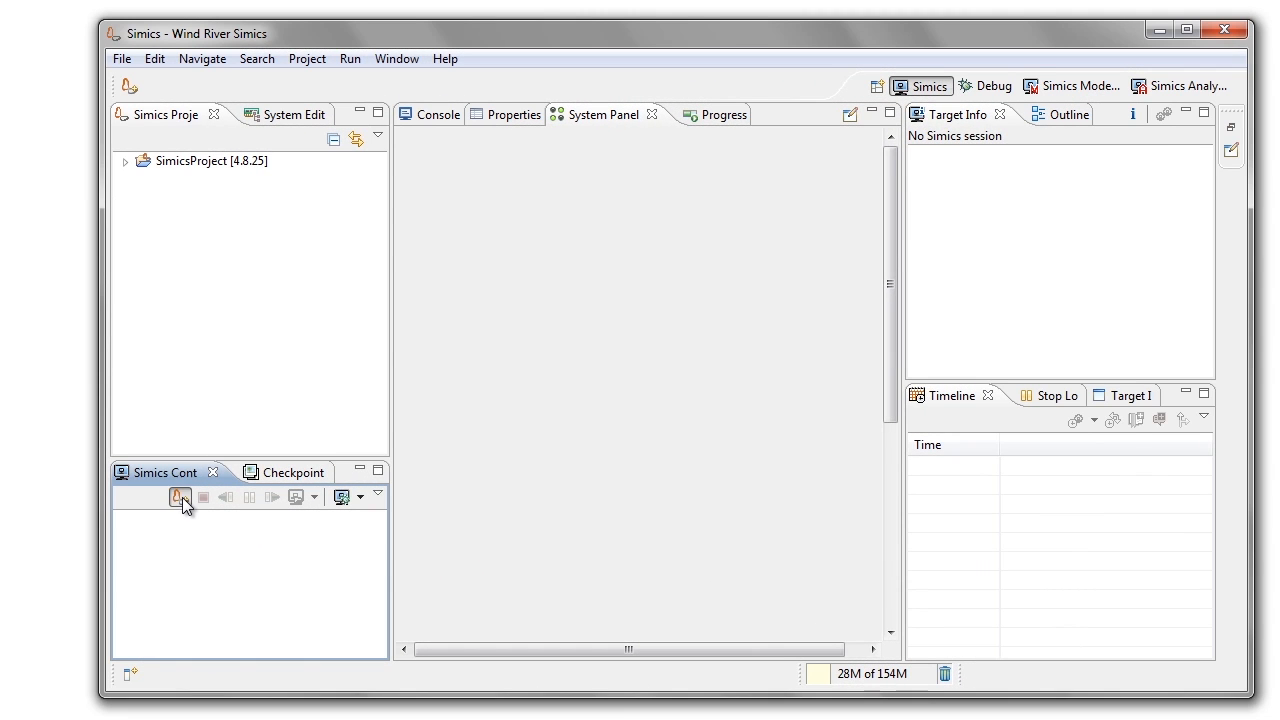
# Step: Launch a new session of the qsp-demos wh002-initial-test target system
pyautogui.click(180, 497)
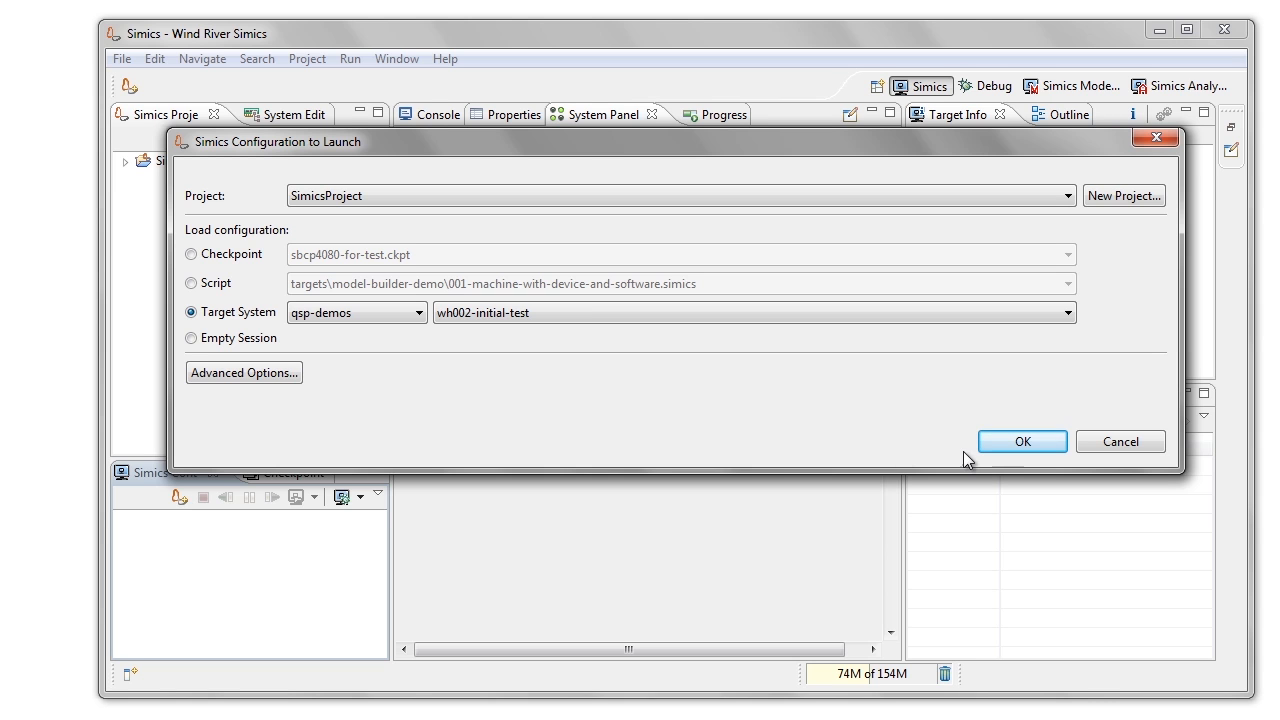
pyautogui.click(1021, 441)
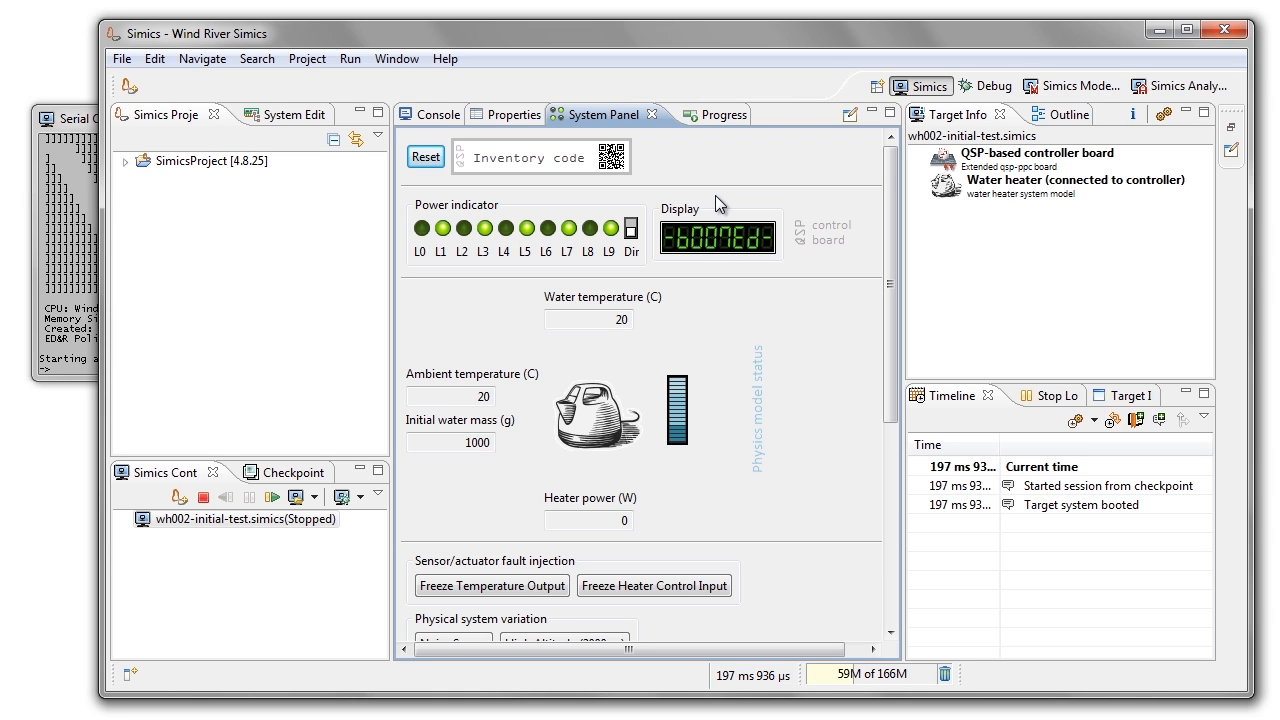
pyautogui.moveTo(562, 207)
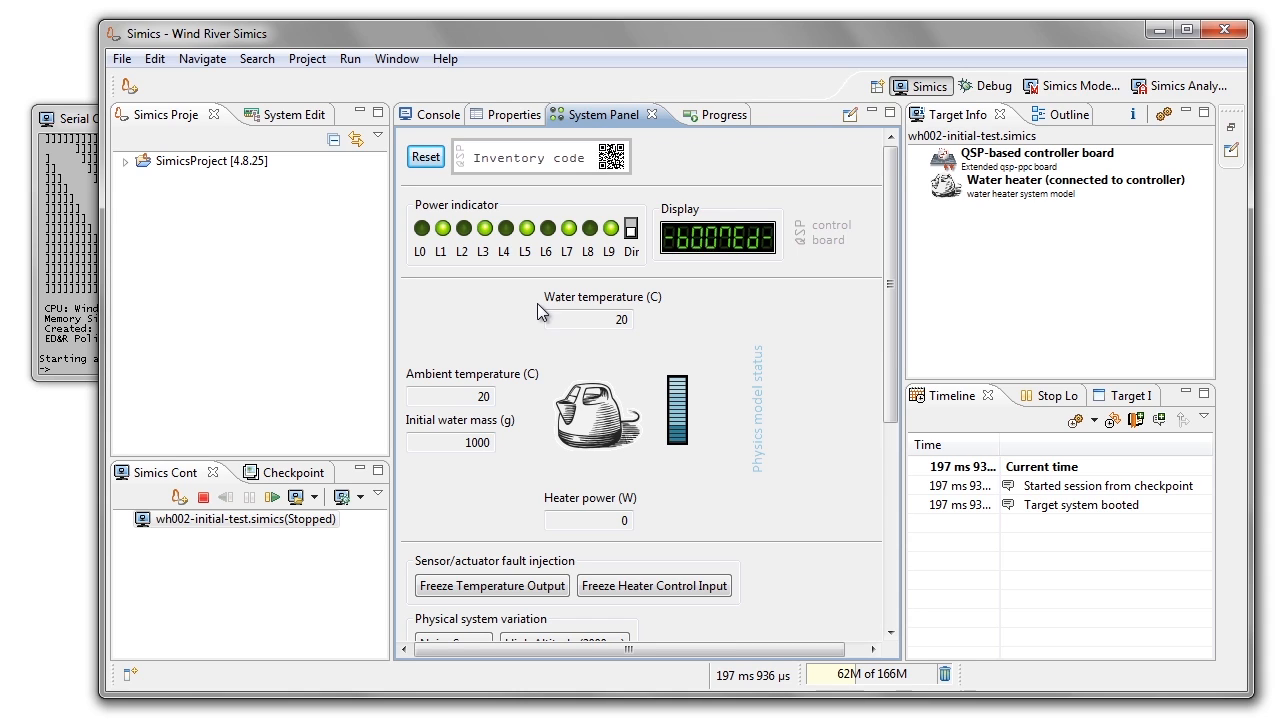
pyautogui.moveTo(485, 323)
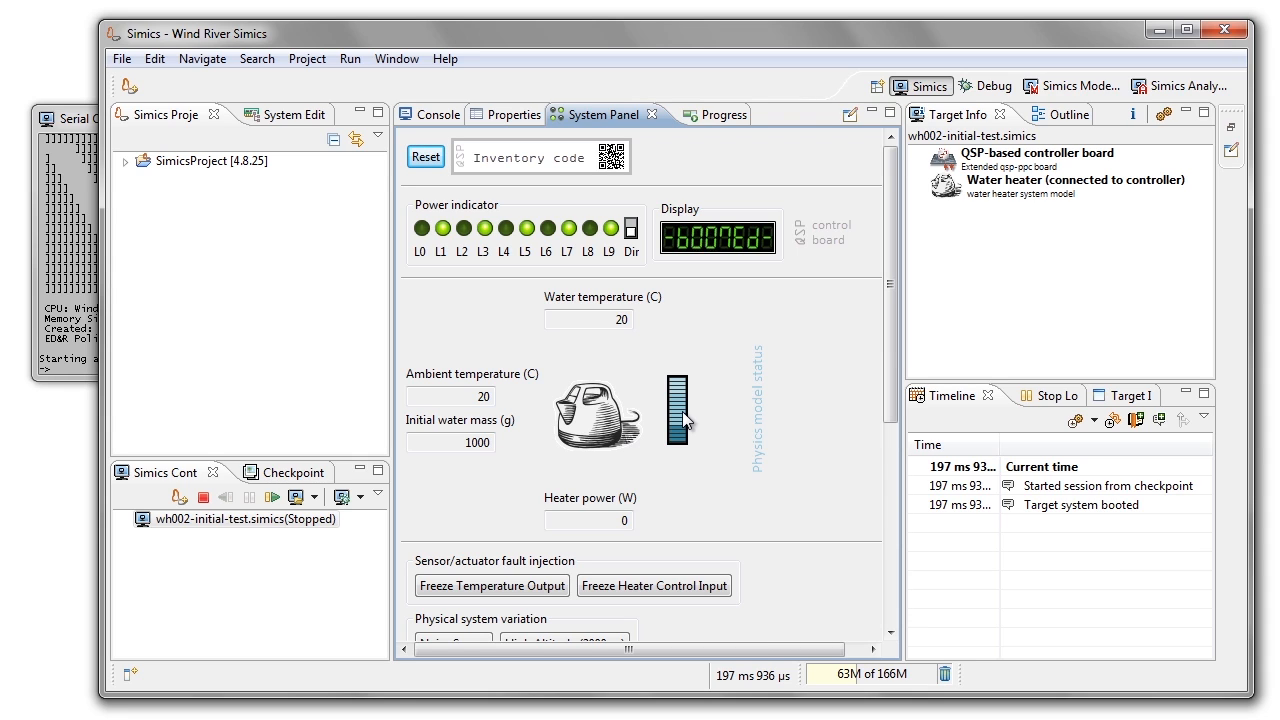
pyautogui.click(589, 320)
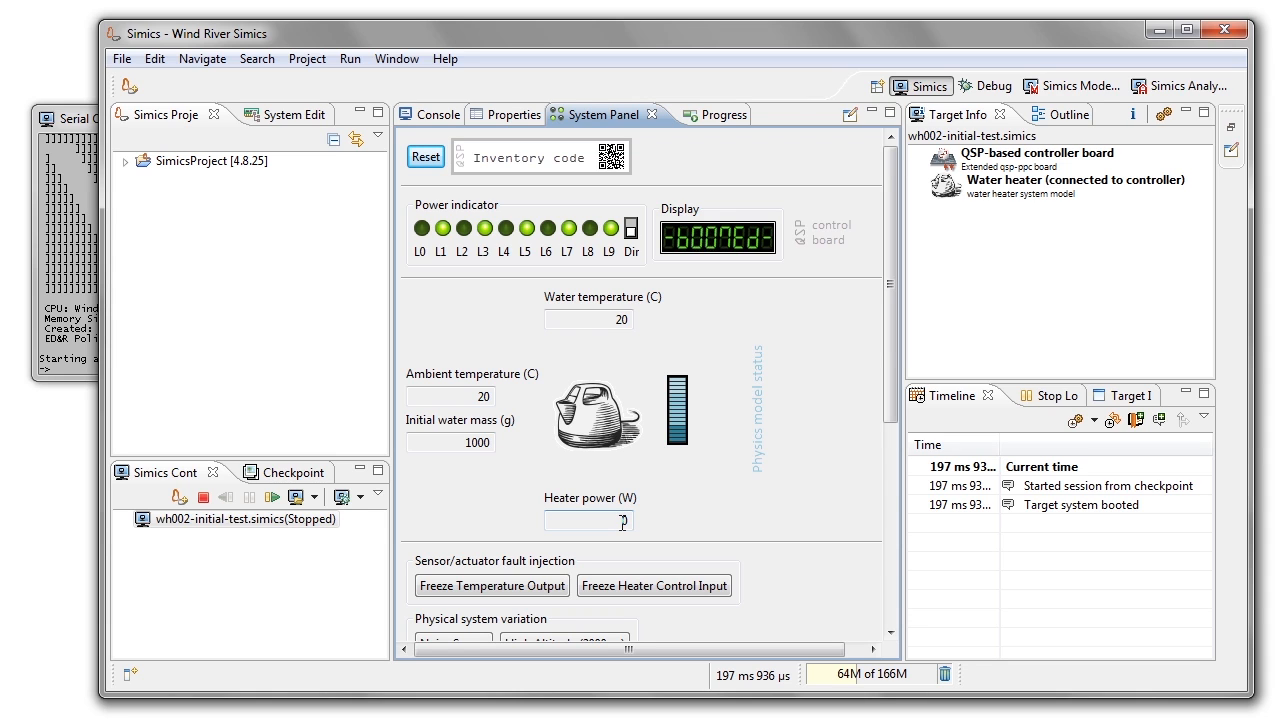
pyautogui.click(589, 520)
pyautogui.write('b')
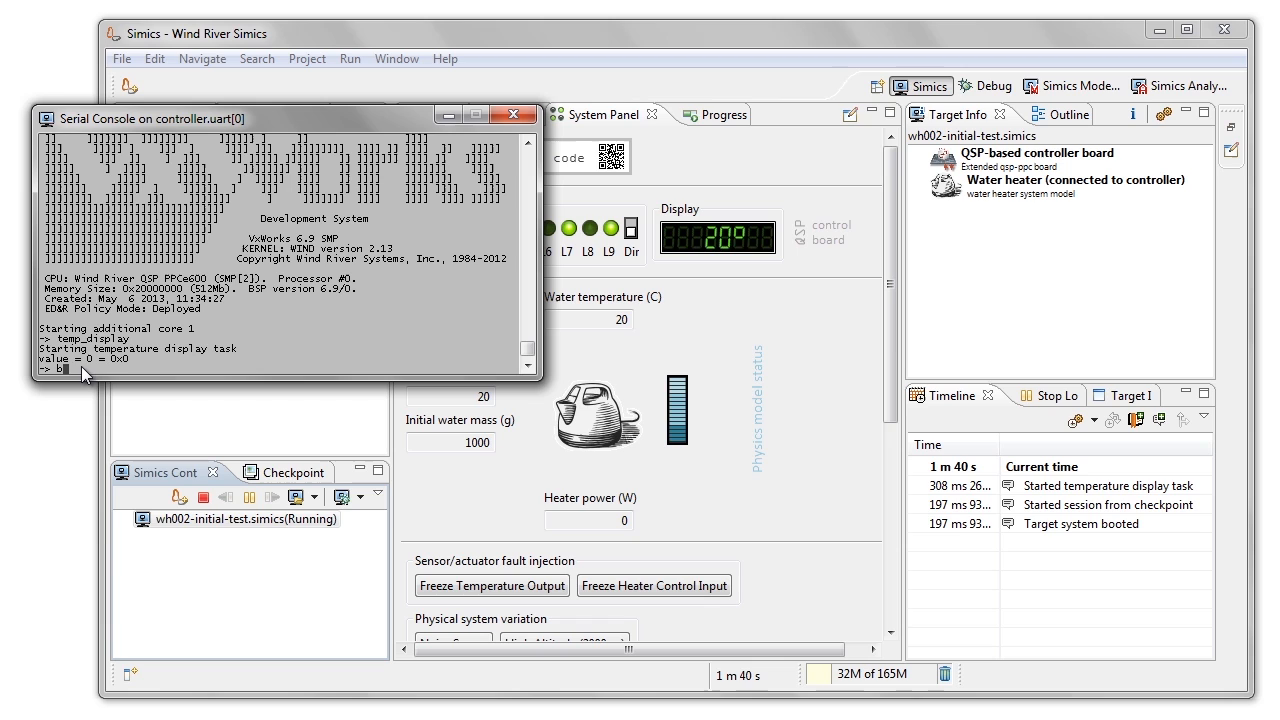
# Step: Run boil_v1 in the serial console until the heater burns at 200 °C
pyautogui.write('oil')
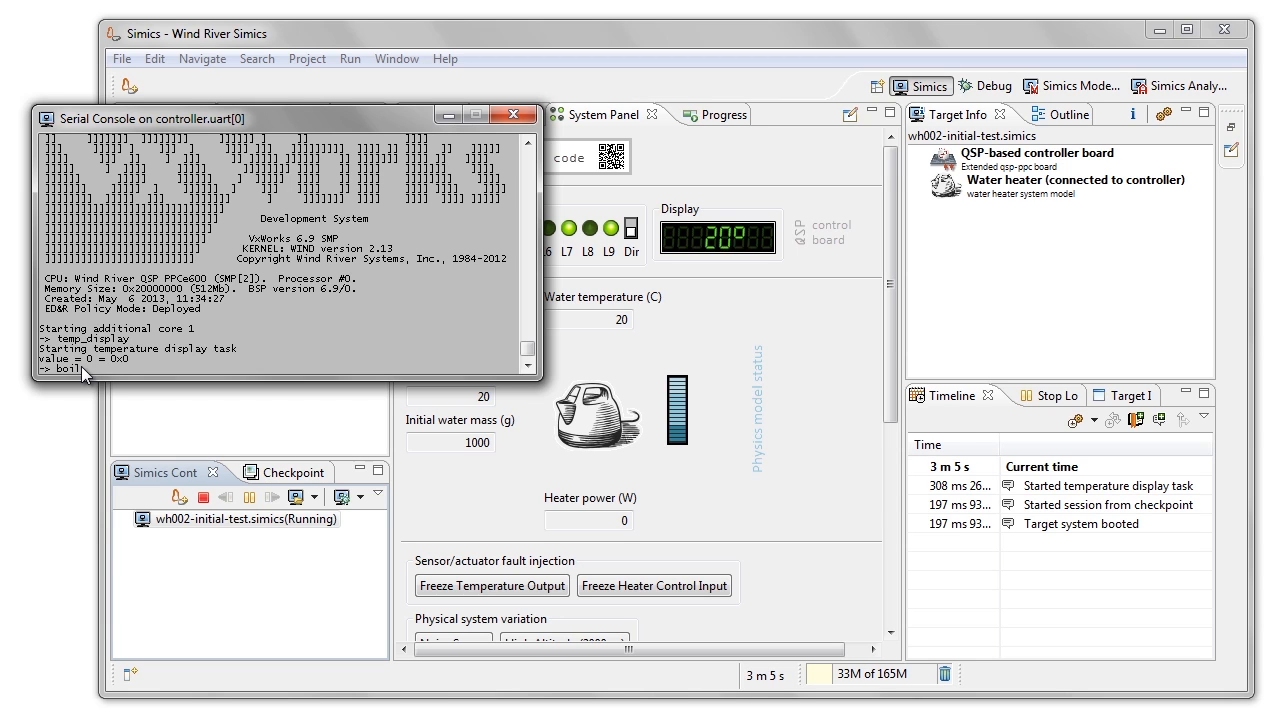
pyautogui.write('v1')
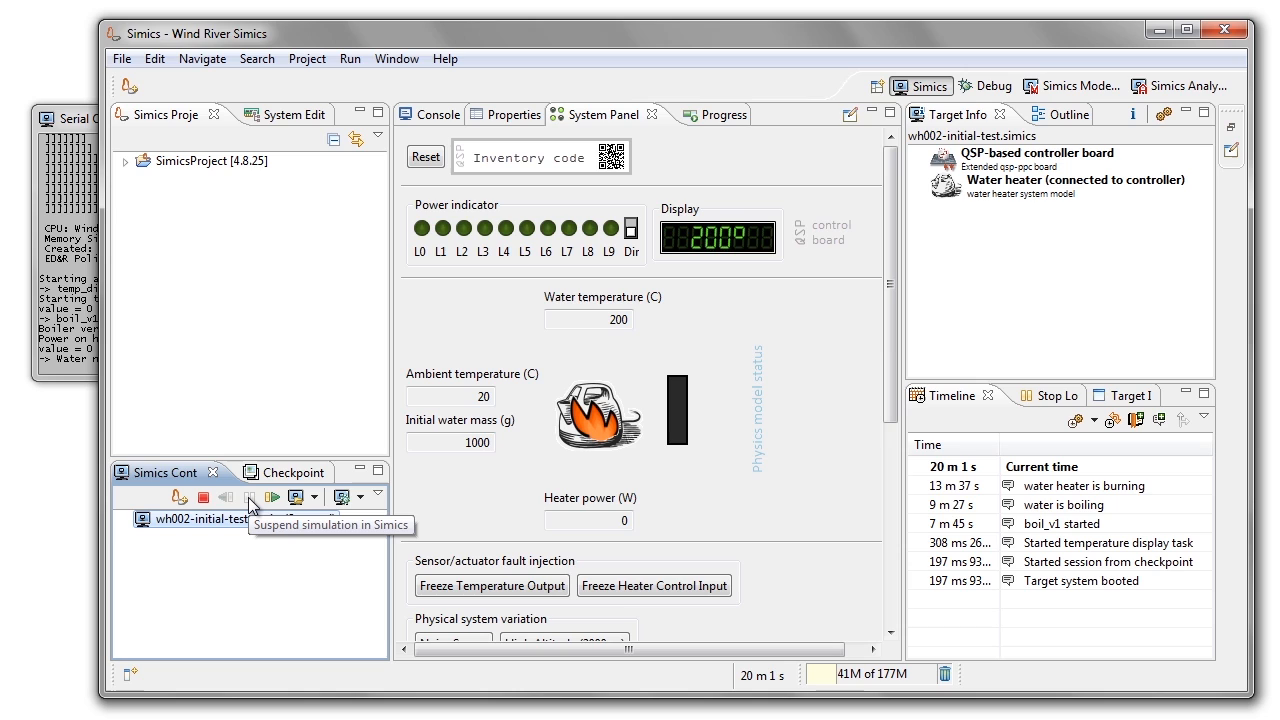
# Step: Suspend the burnt simulation and stop the wh002-initial-test session
pyautogui.click(252, 496)
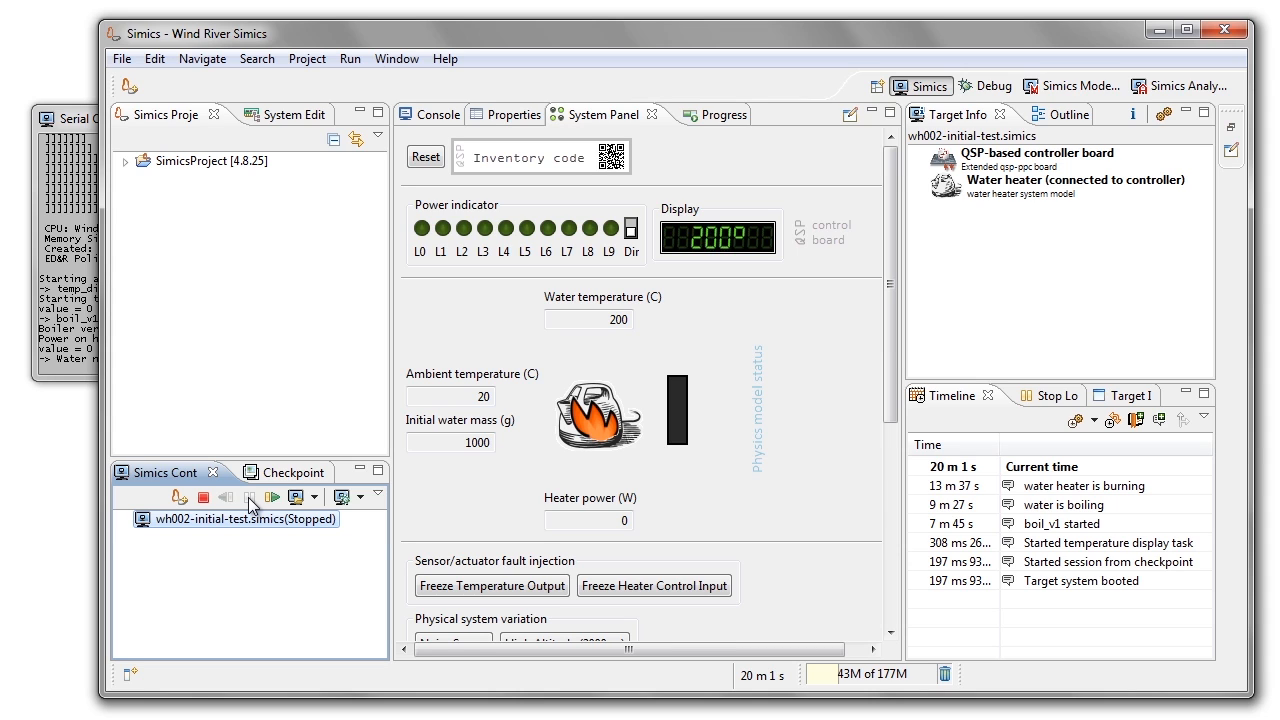
pyautogui.moveTo(272, 485)
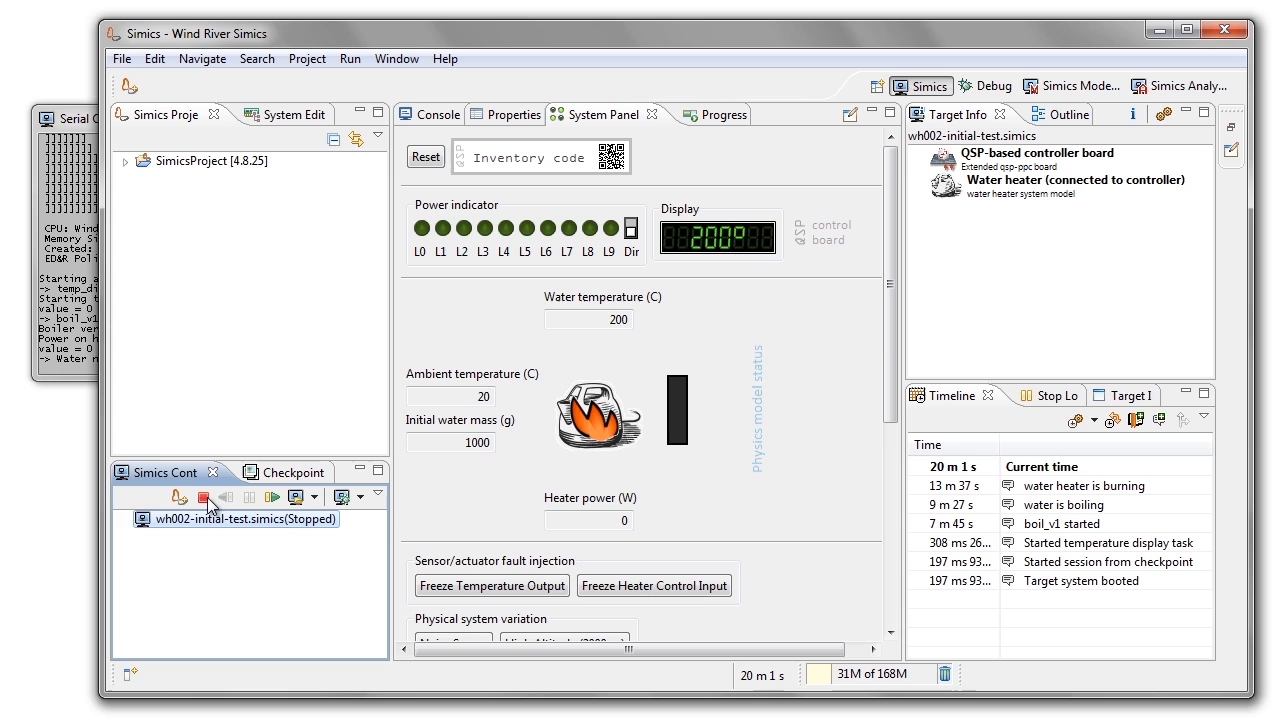
pyautogui.click(180, 497)
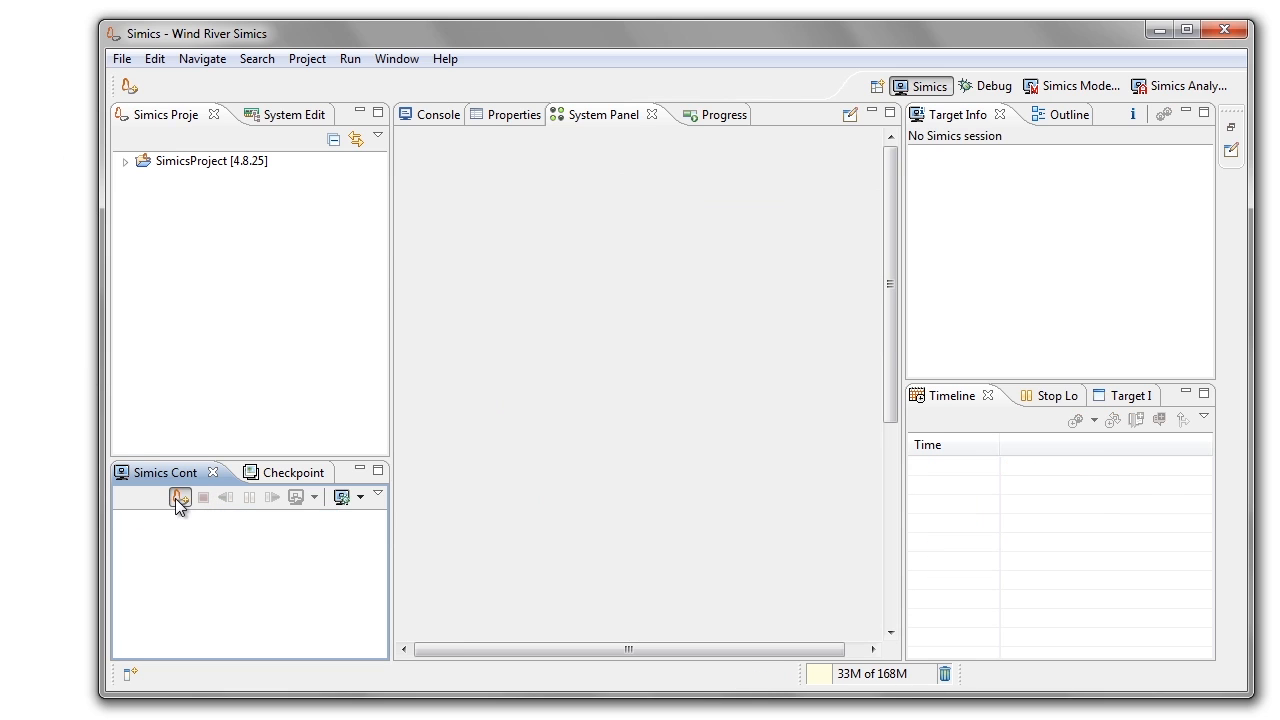
# Step: Start a wh003-debug-boiler-version-1 session, run boil_v1, and suspend once boiling near 100 °C
pyautogui.click(178, 497)
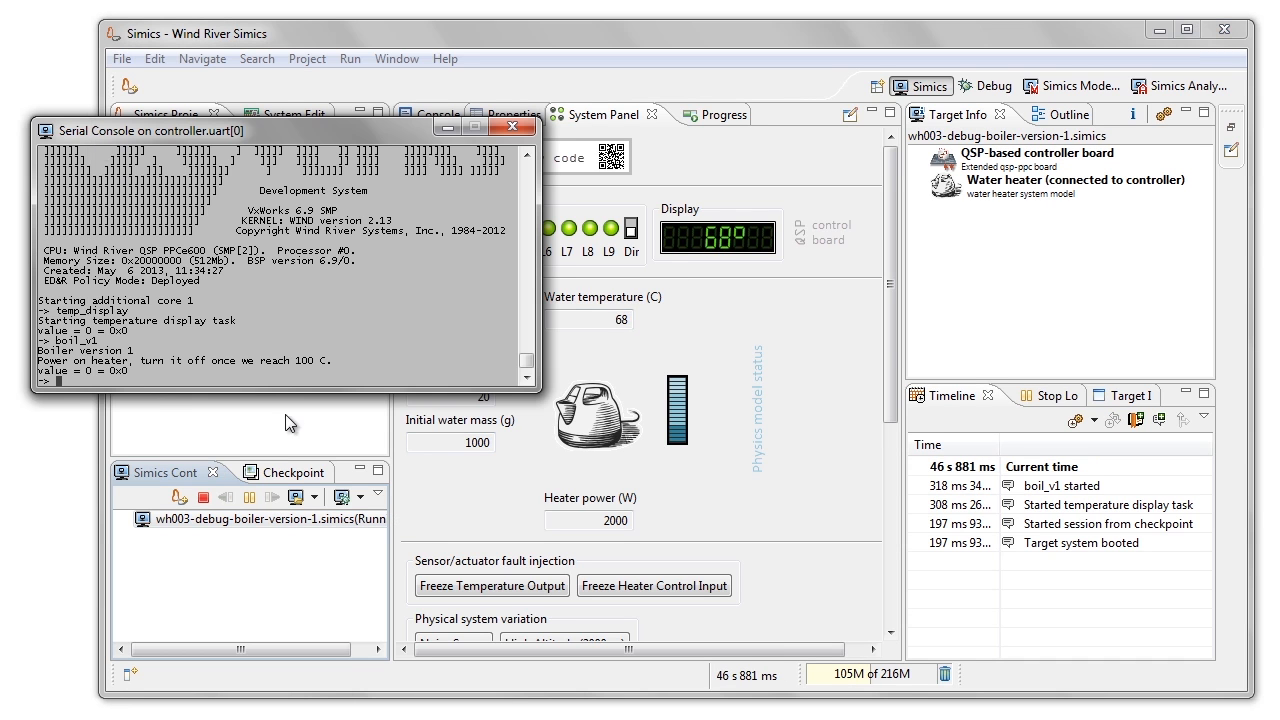
pyautogui.click(253, 497)
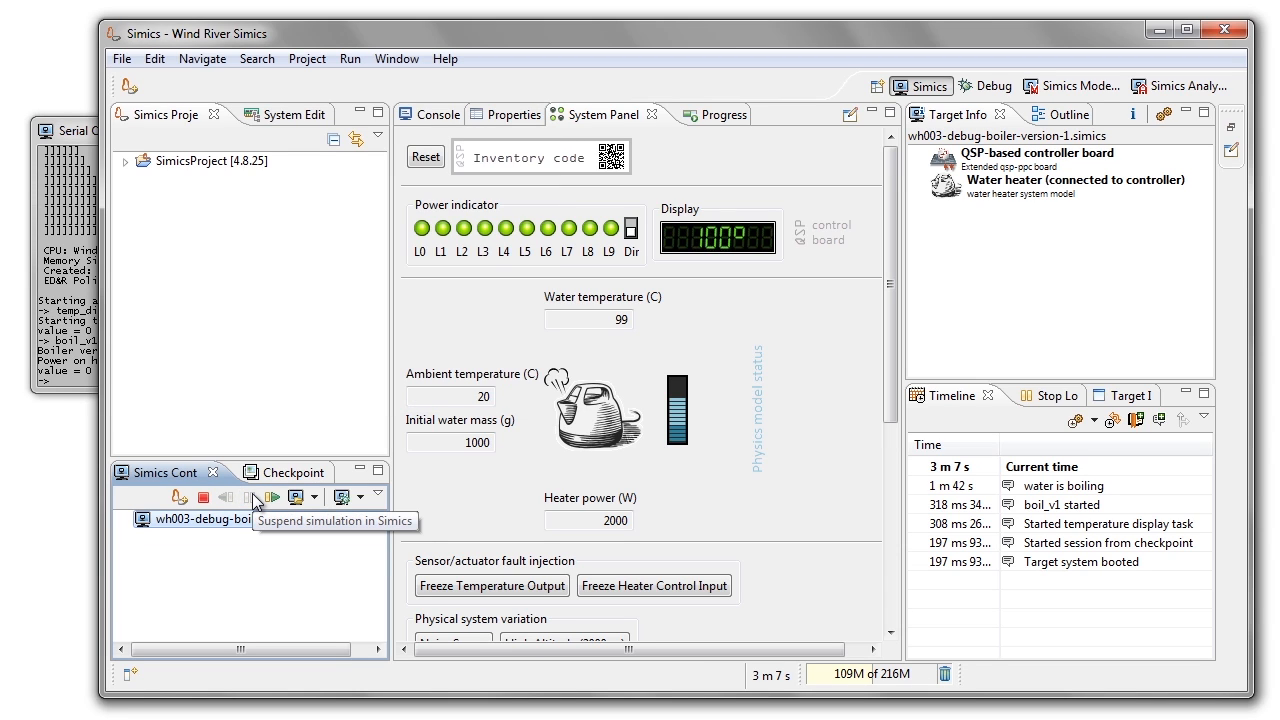
pyautogui.click(249, 497)
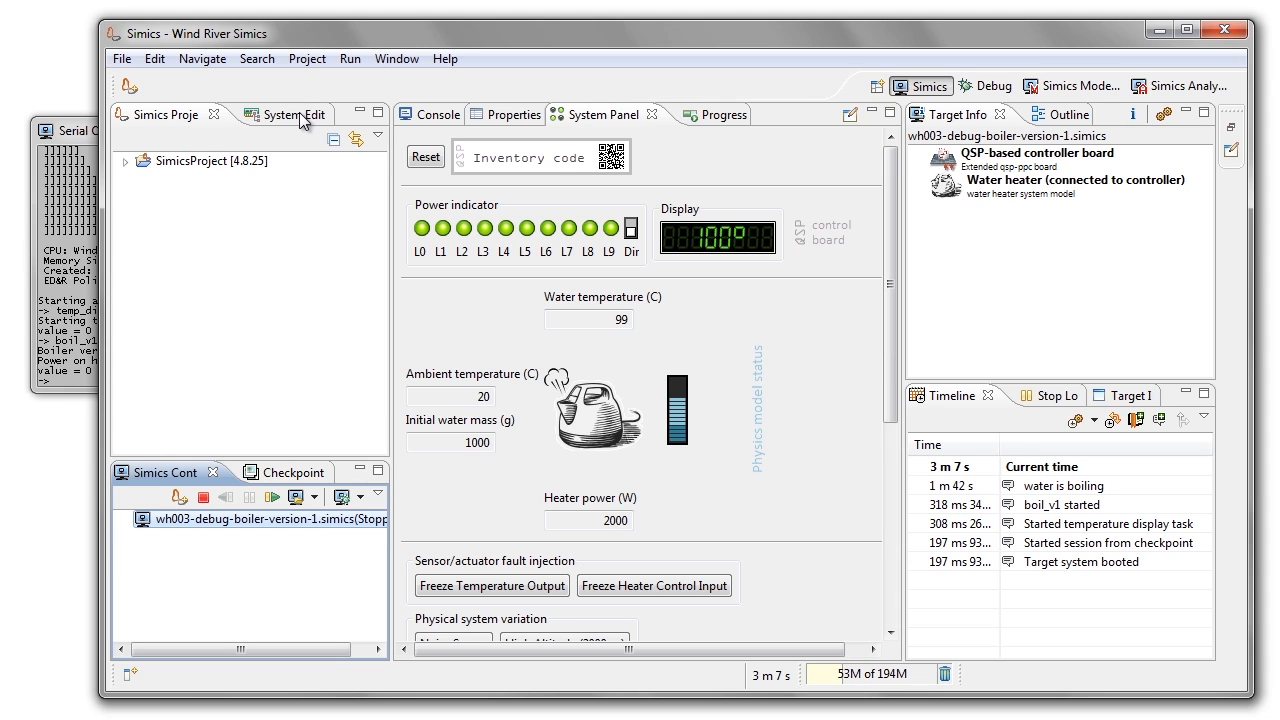
# Step: In the System Editor, expand water_heater and its Objects folder to the model object
pyautogui.click(288, 114)
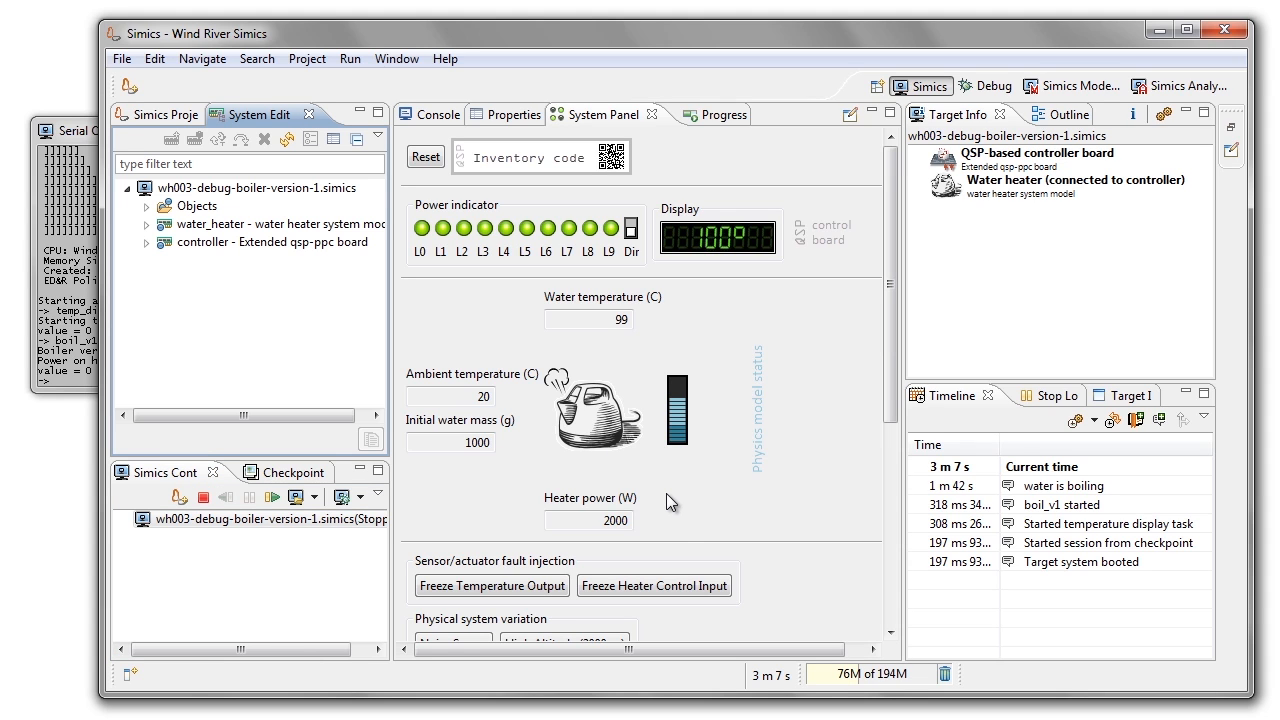
pyautogui.moveTo(650, 322)
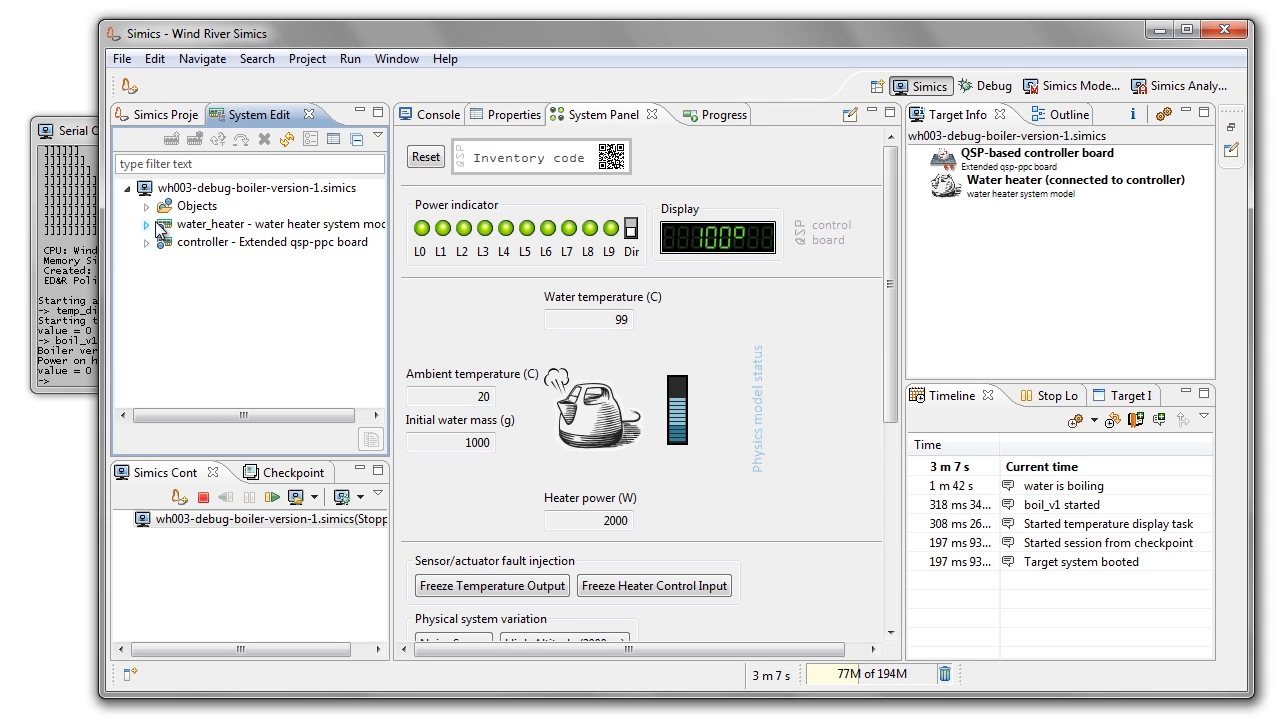
pyautogui.click(146, 224)
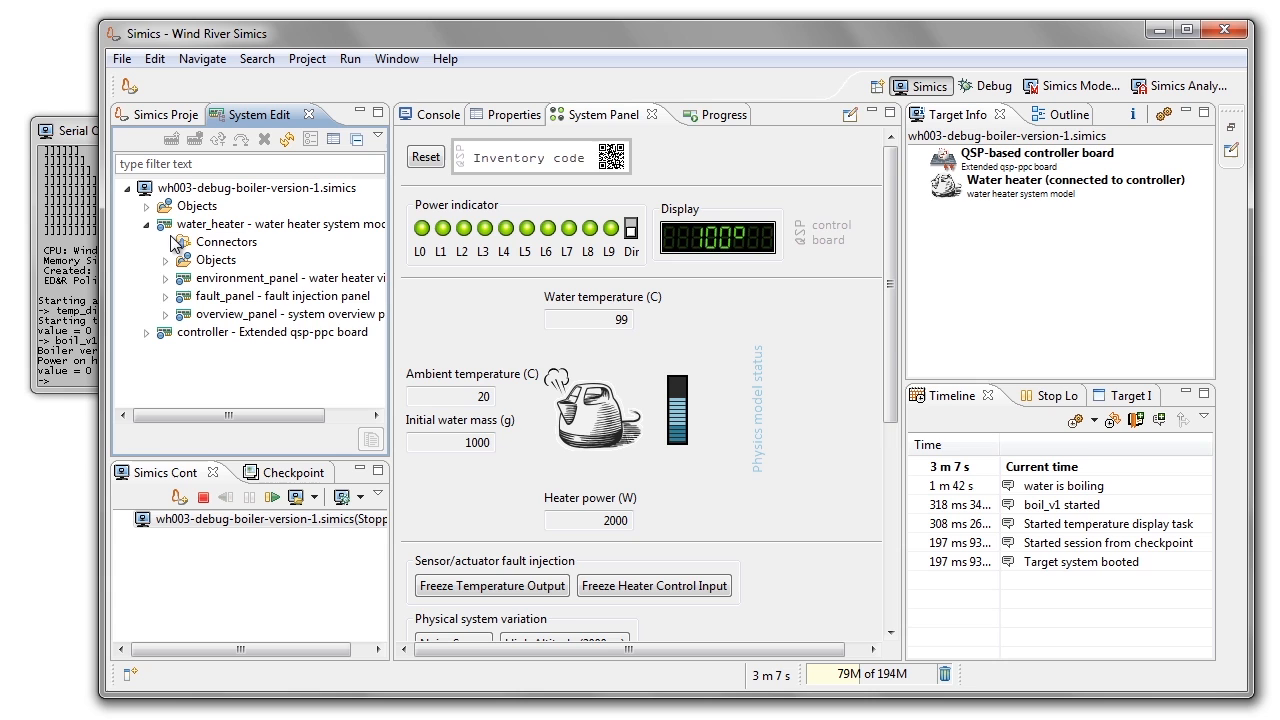
pyautogui.click(147, 259)
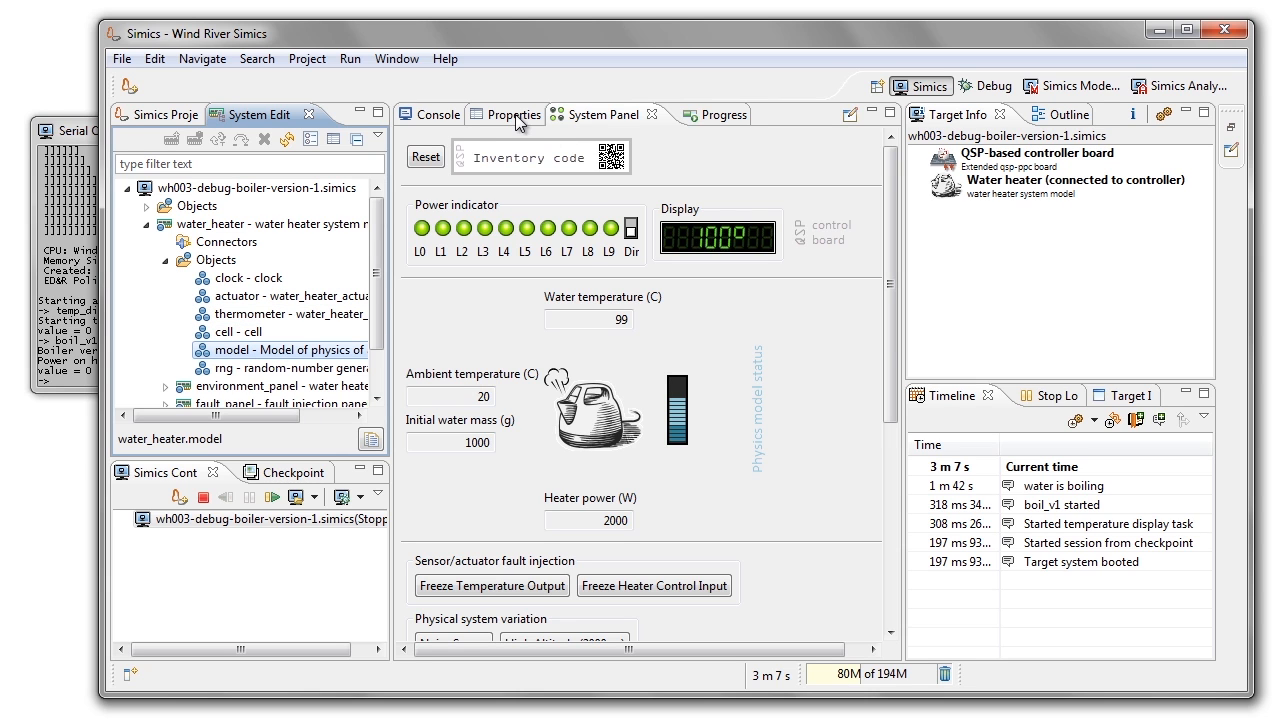
pyautogui.click(513, 114)
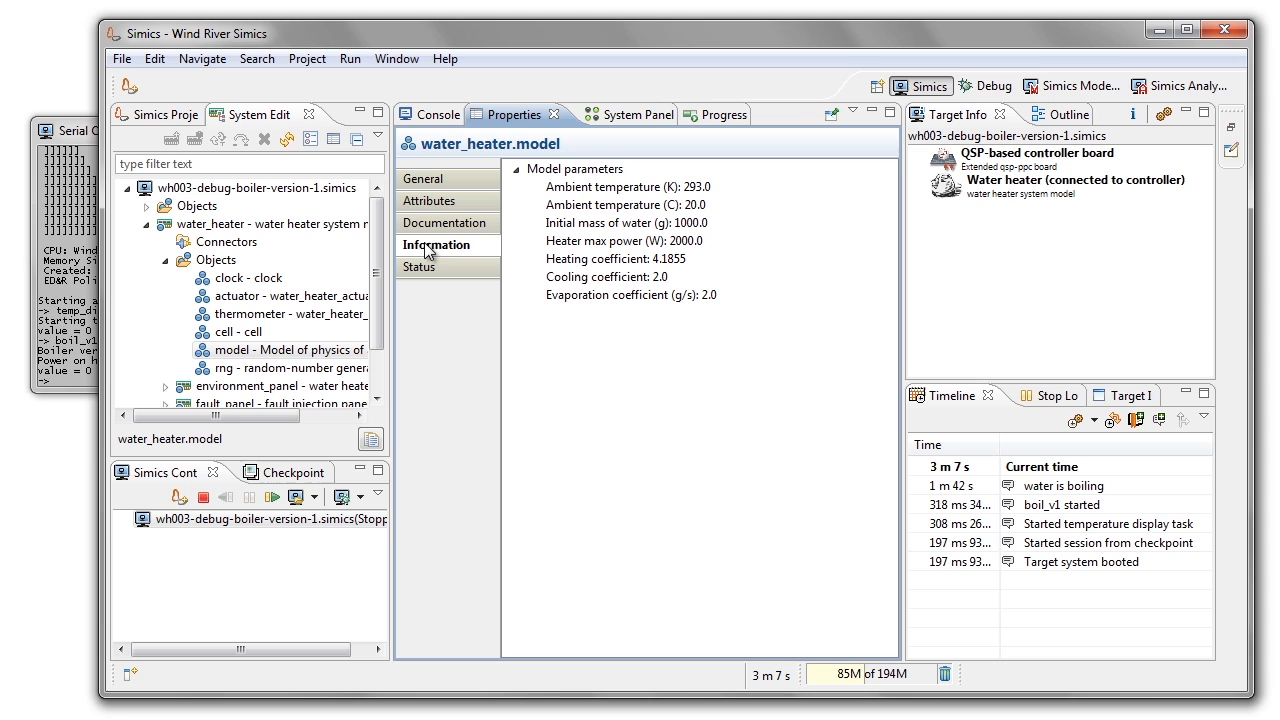
pyautogui.click(419, 266)
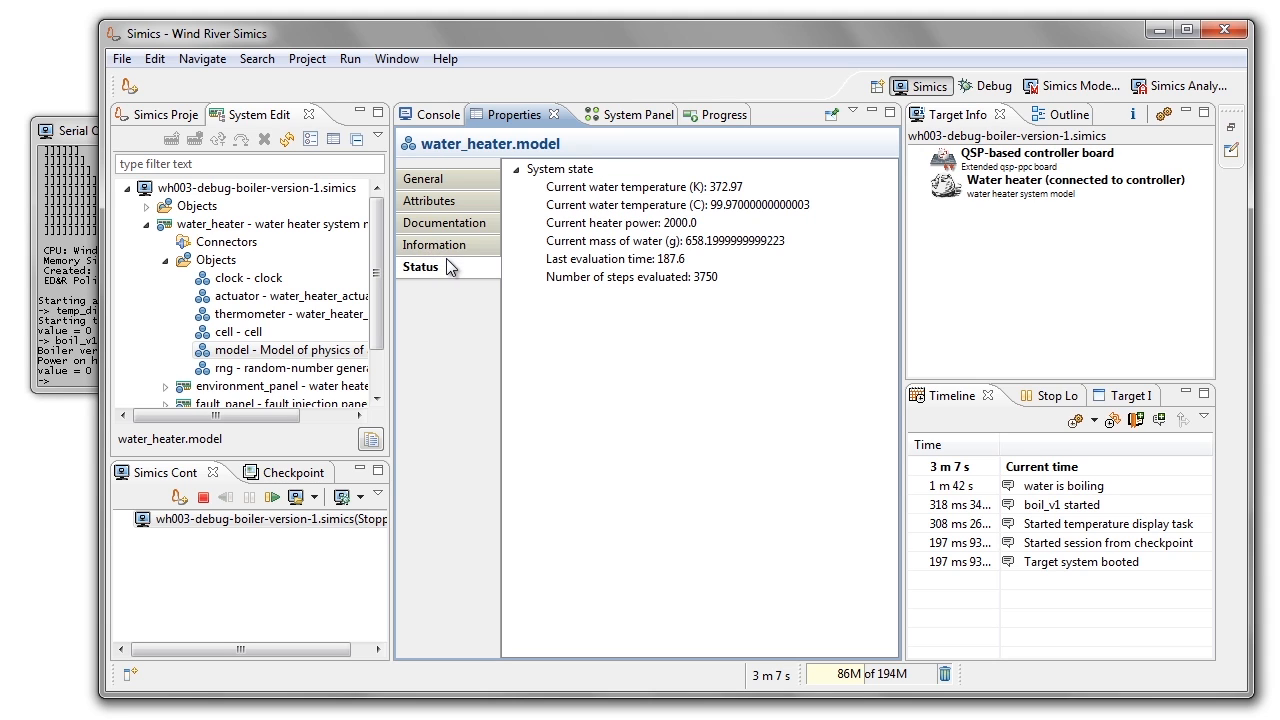
pyautogui.moveTo(752, 190)
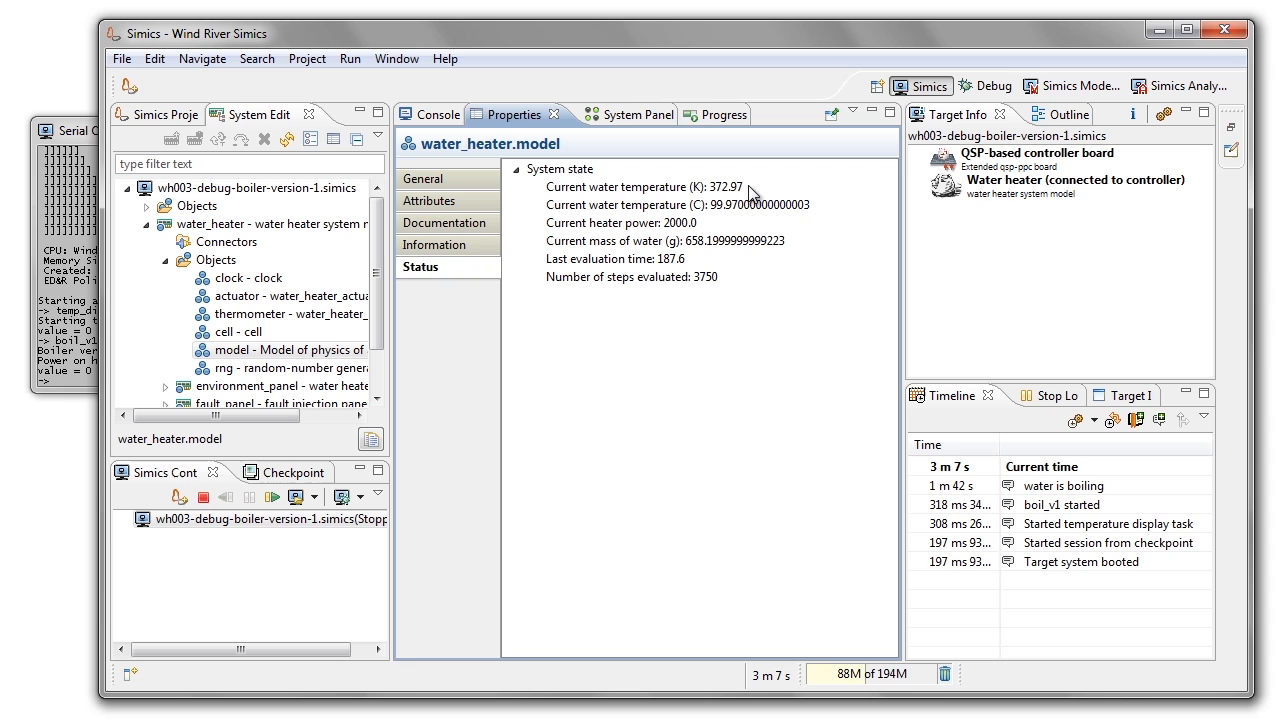
pyautogui.moveTo(730, 170)
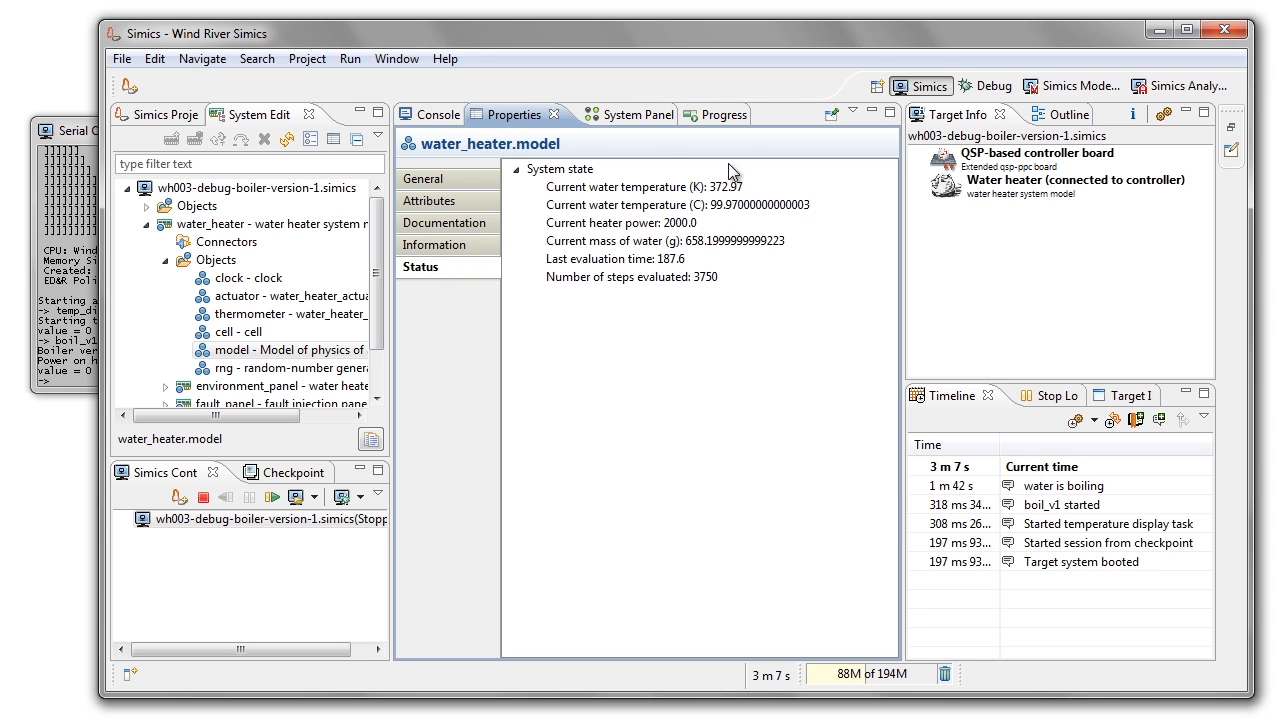
pyautogui.click(602, 114)
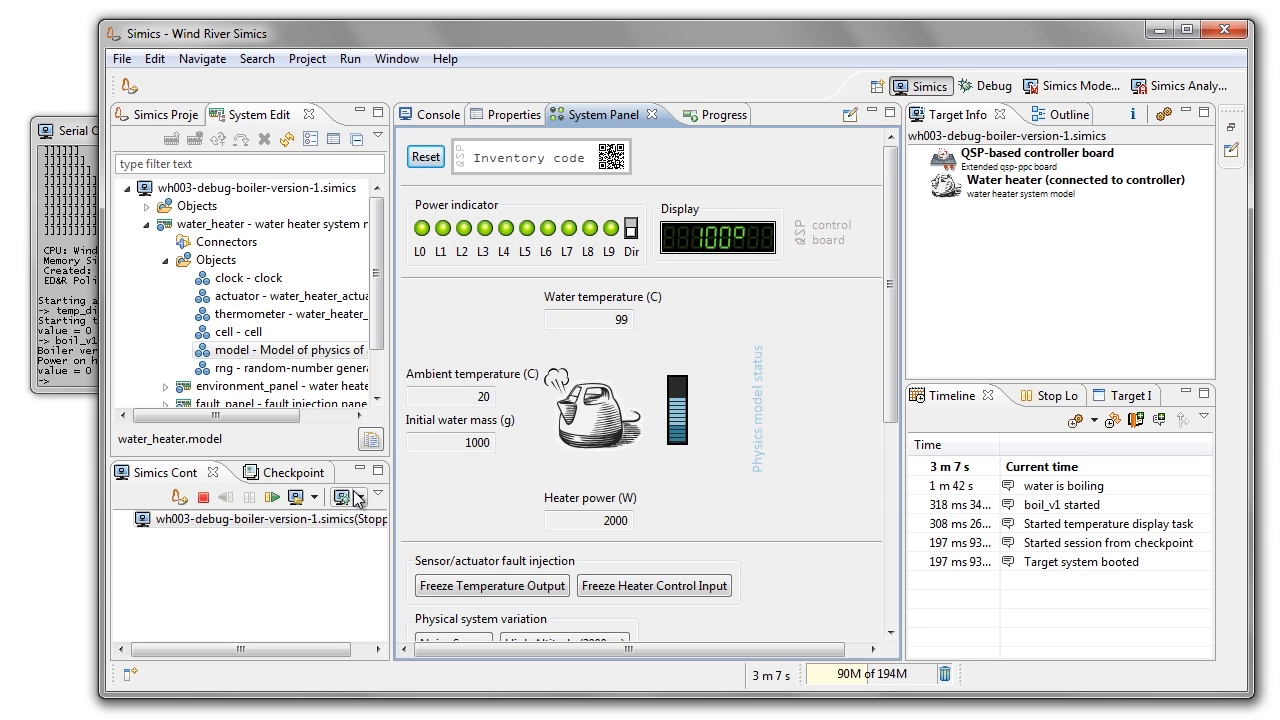
# Step: Debug with the waterheater configuration, expand VxWorks 6.9.2, and filter symbols by 'boil'
pyautogui.click(312, 496)
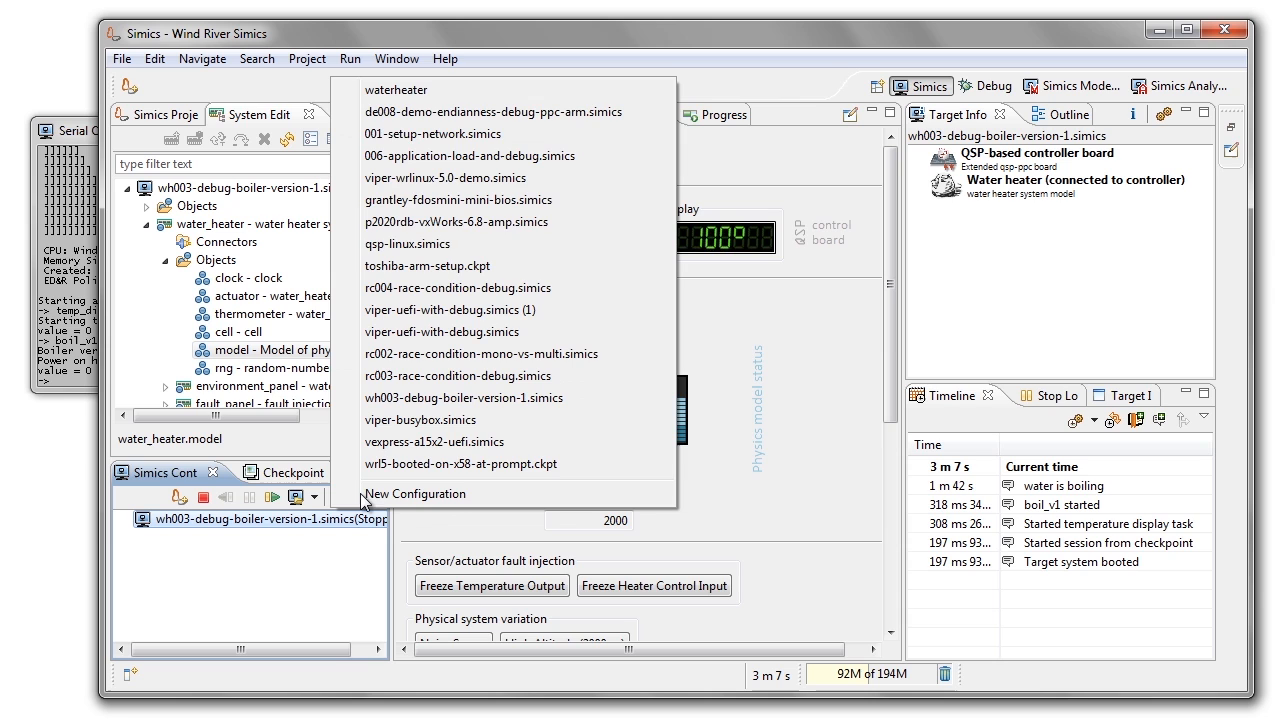
pyautogui.click(984, 85)
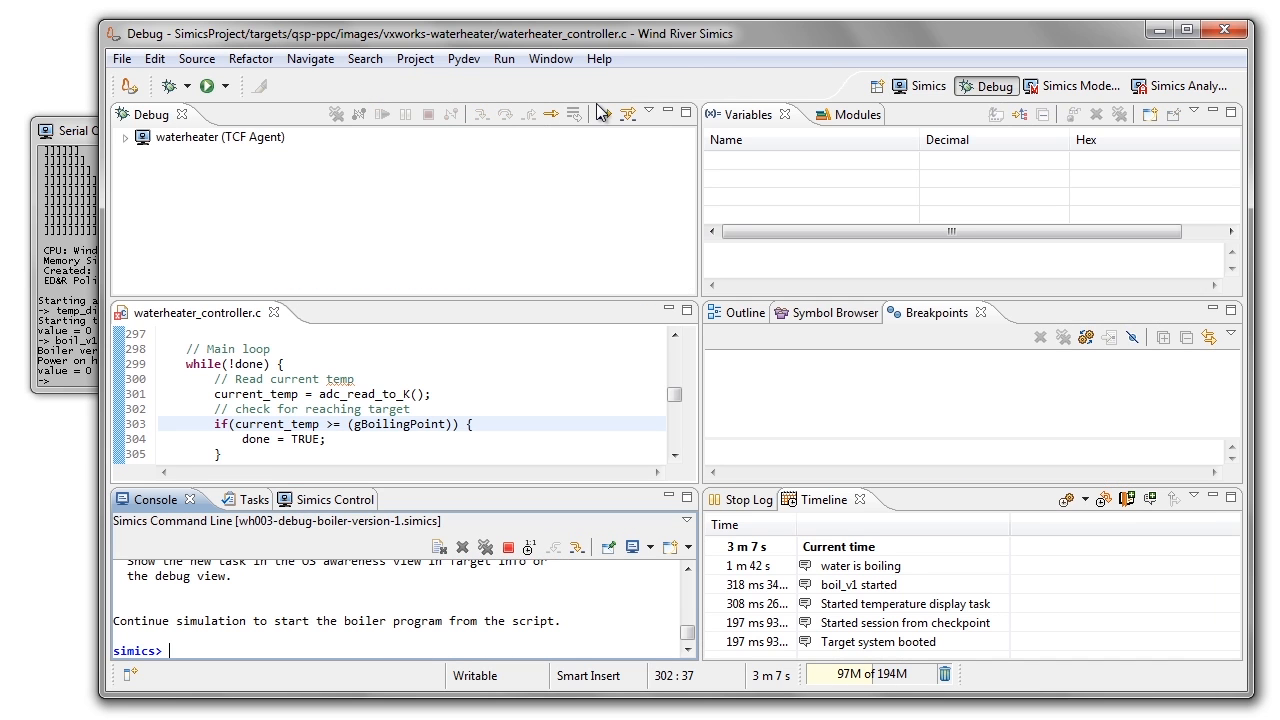
pyautogui.click(124, 137)
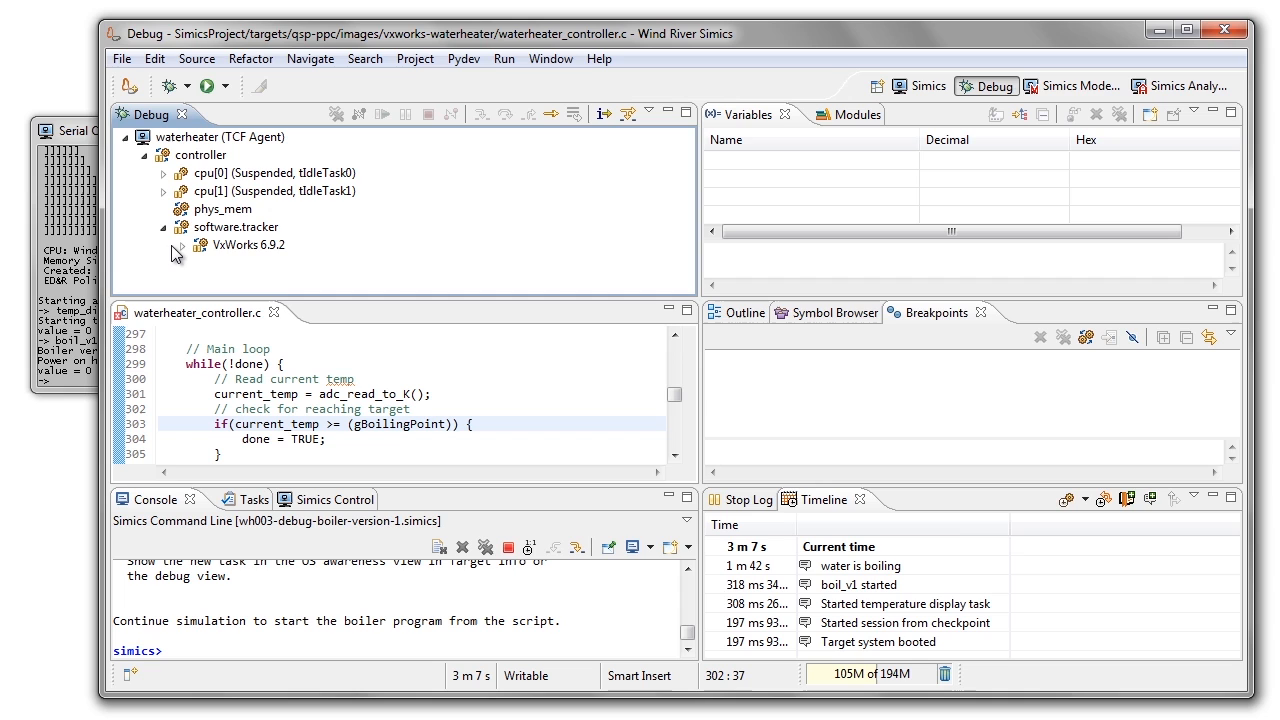
pyautogui.click(173, 245)
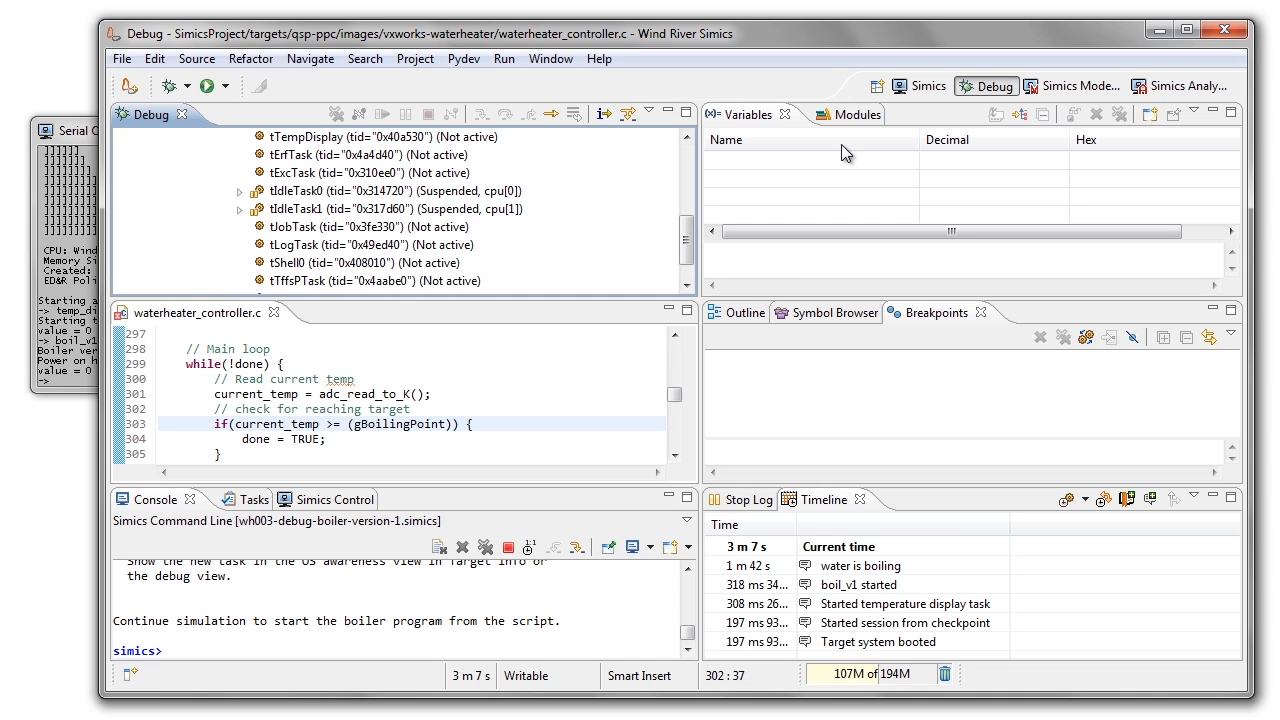
pyautogui.moveTo(838, 322)
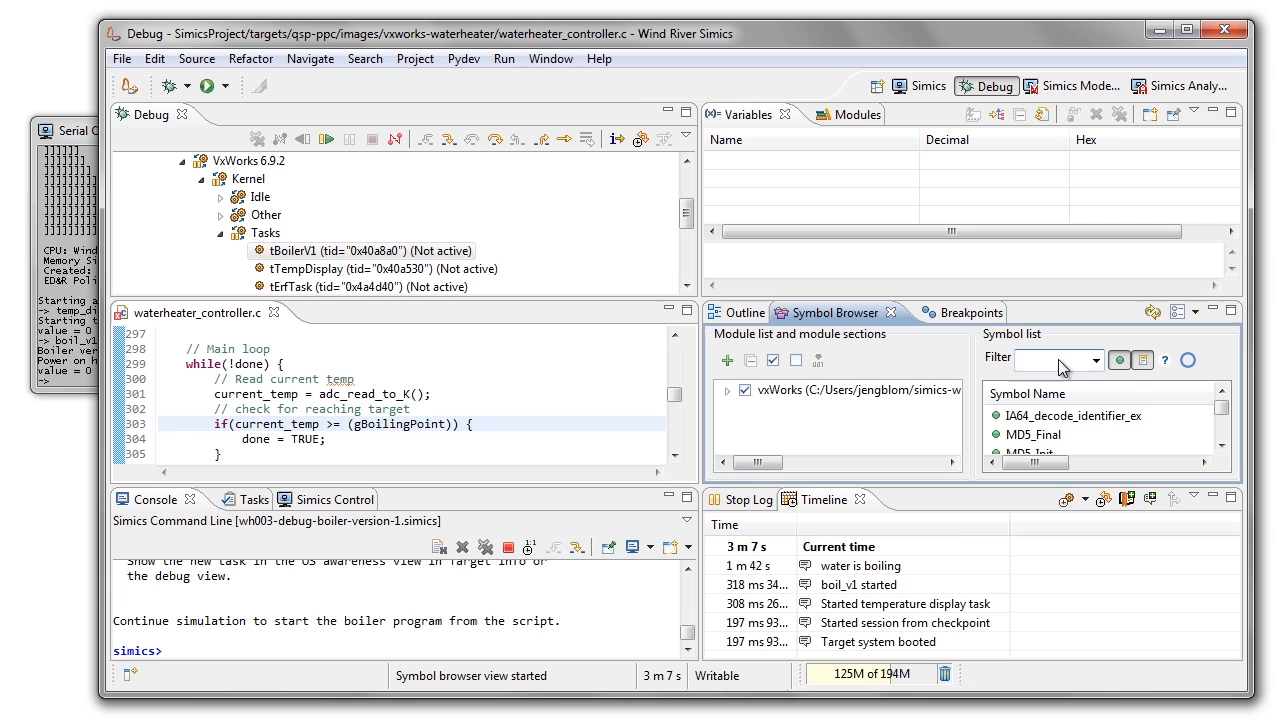
pyautogui.write('boil')
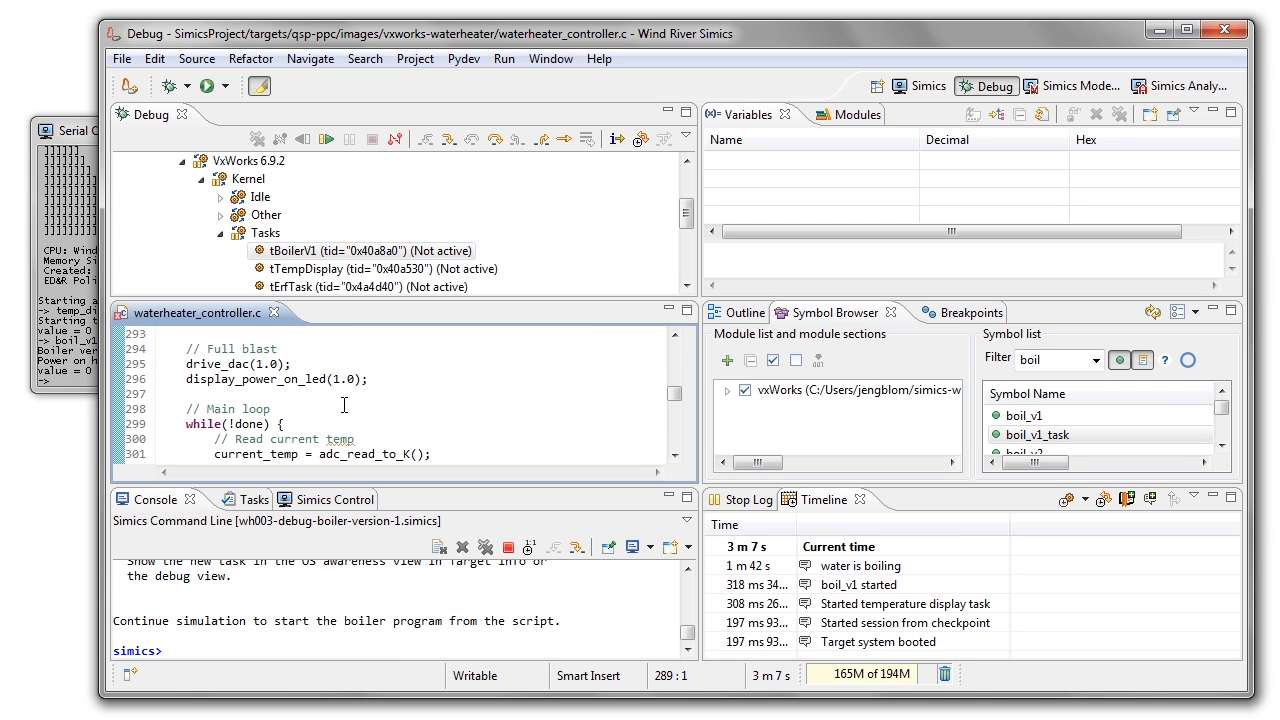
pyautogui.scroll(-3)
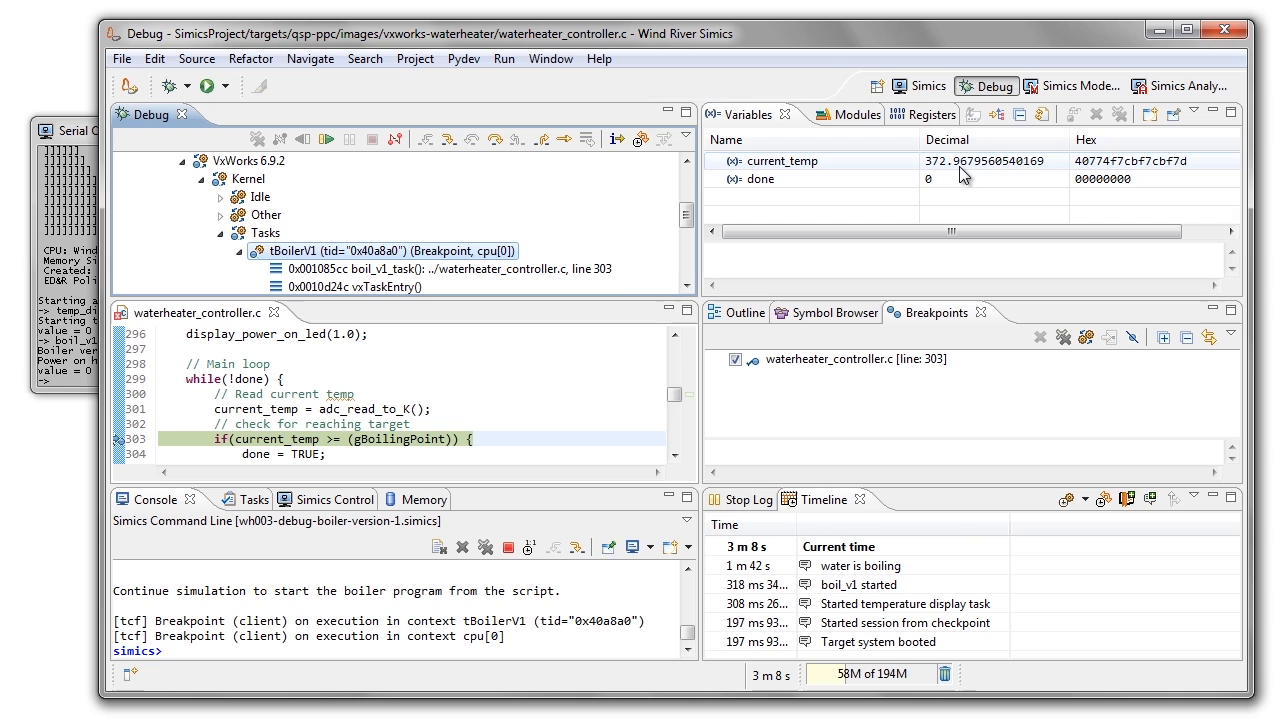
pyautogui.moveTo(980, 168)
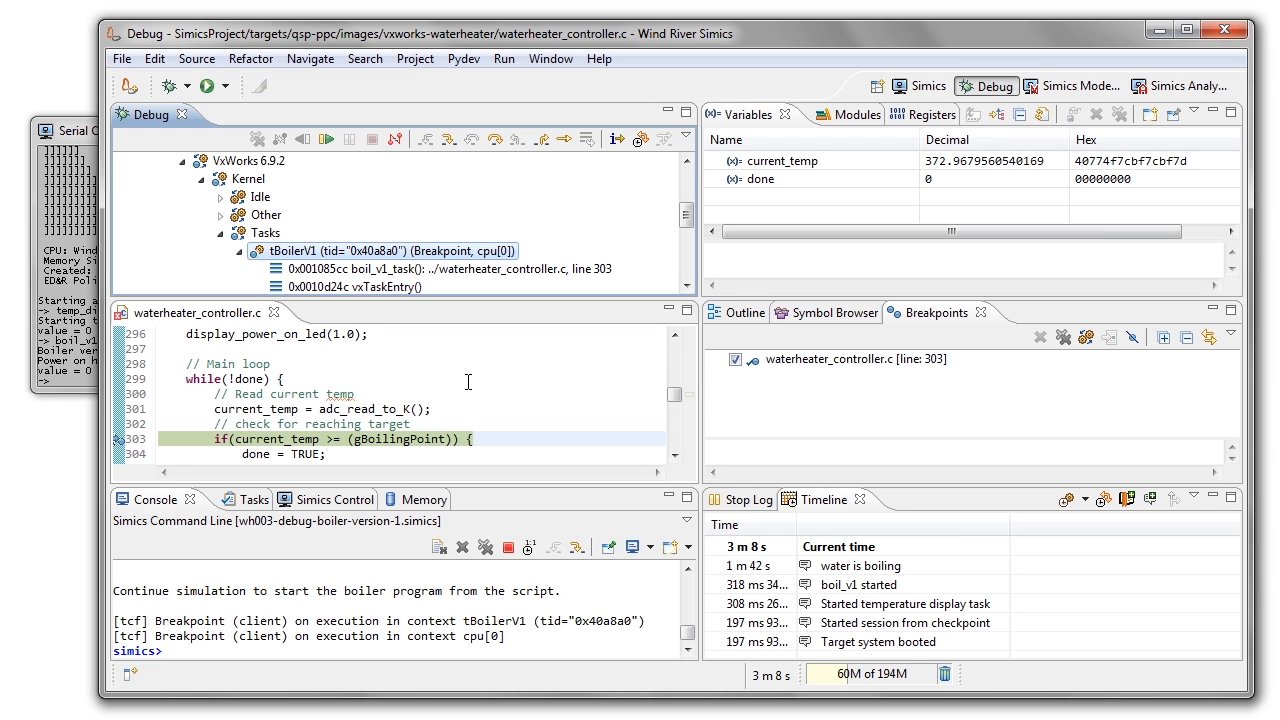
pyautogui.moveTo(407, 438)
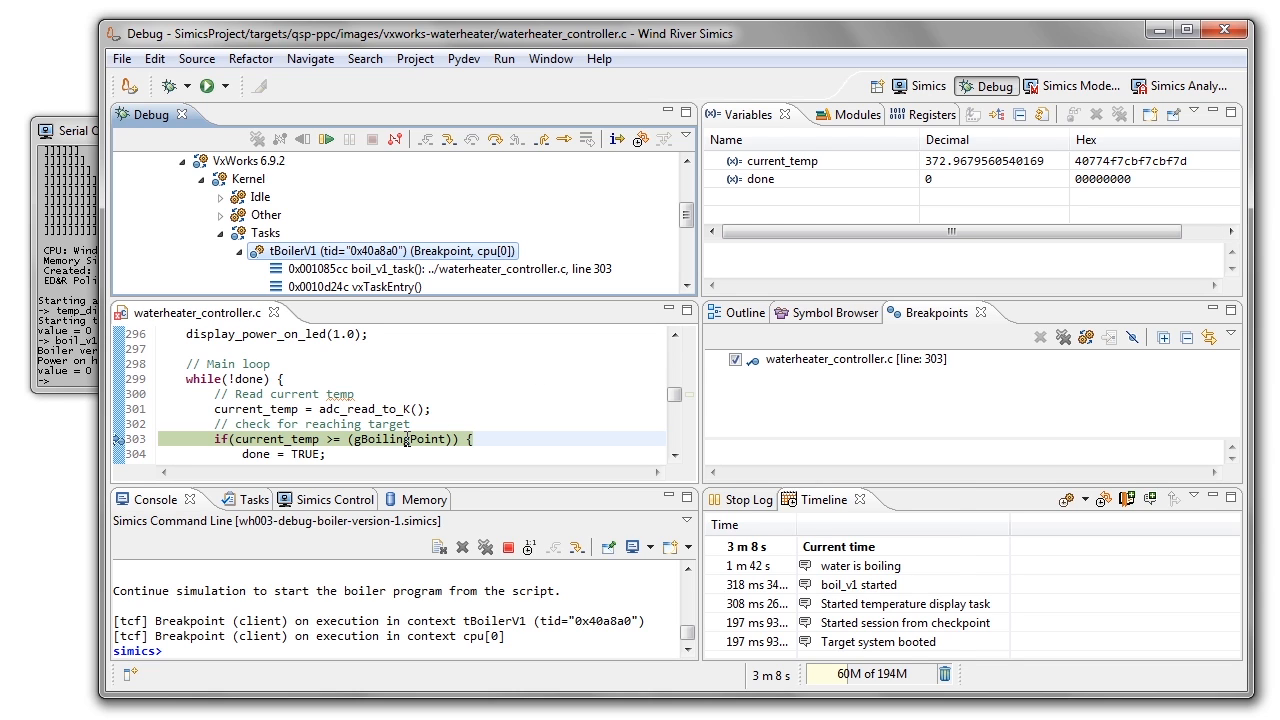
pyautogui.moveTo(407, 438)
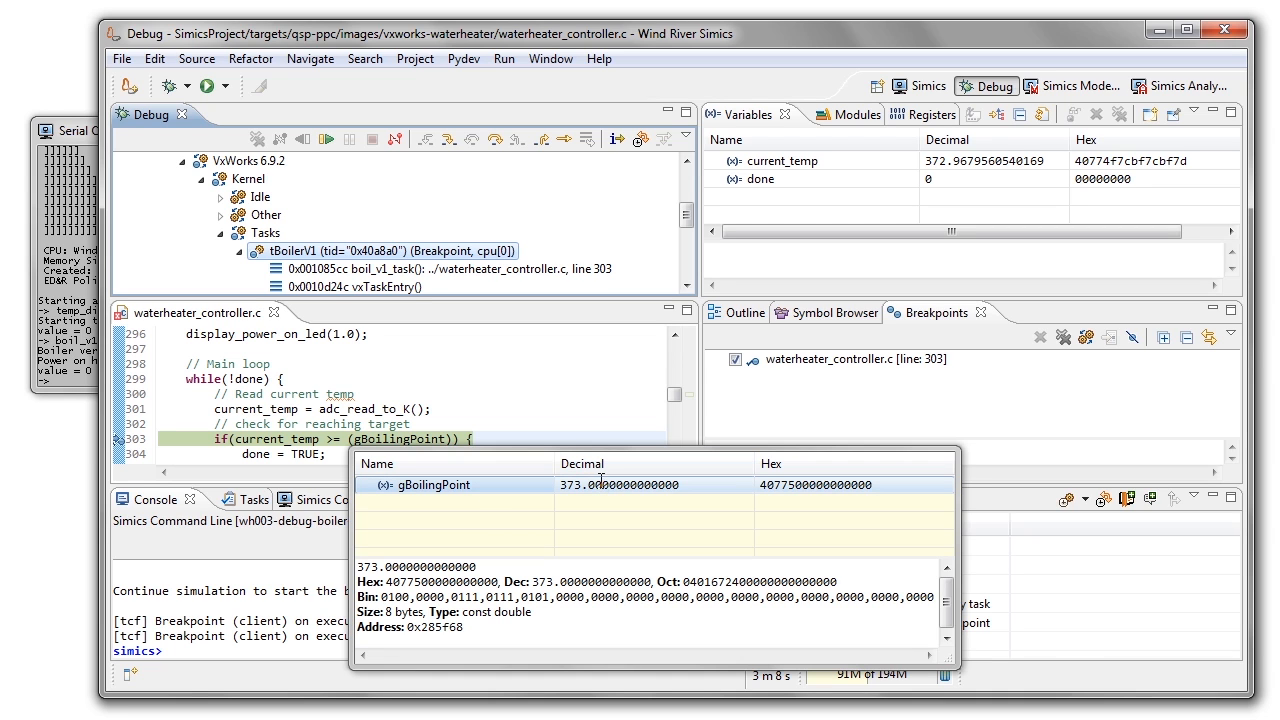
# Step: Change gBoilingPoint's decimal value from 373 to 372
pyautogui.doubleClick(607, 484)
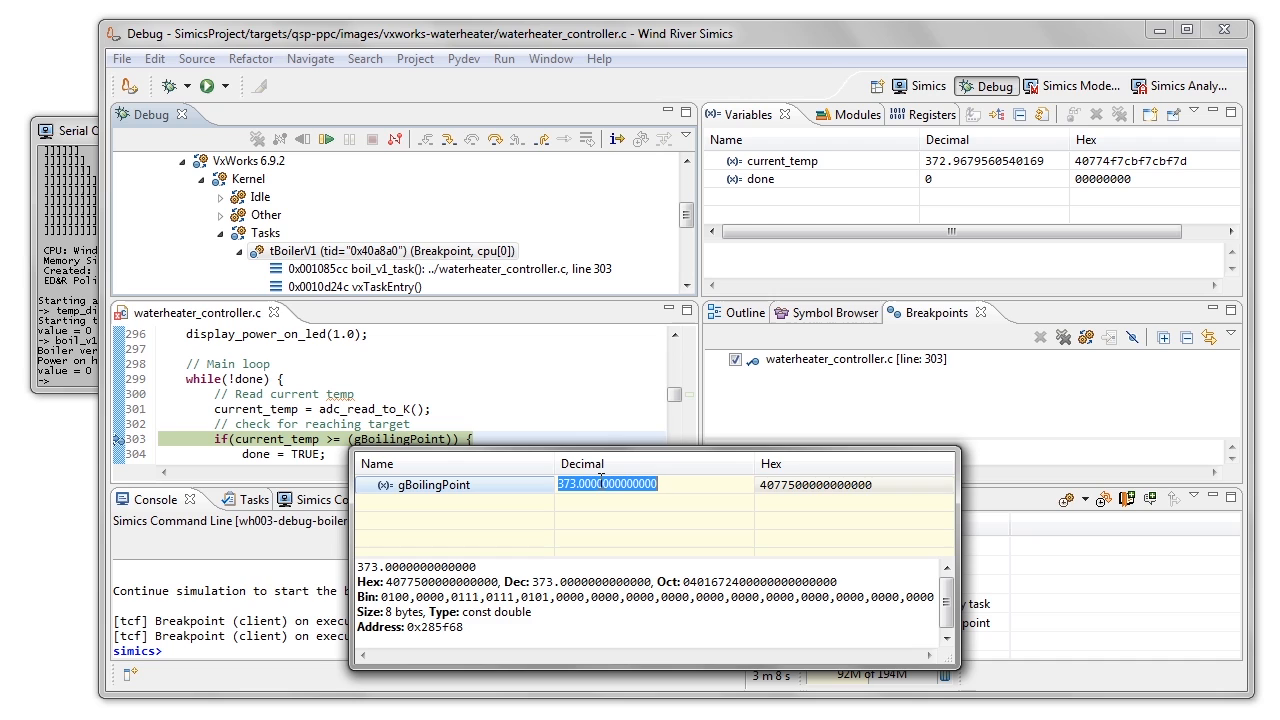
pyautogui.write('3')
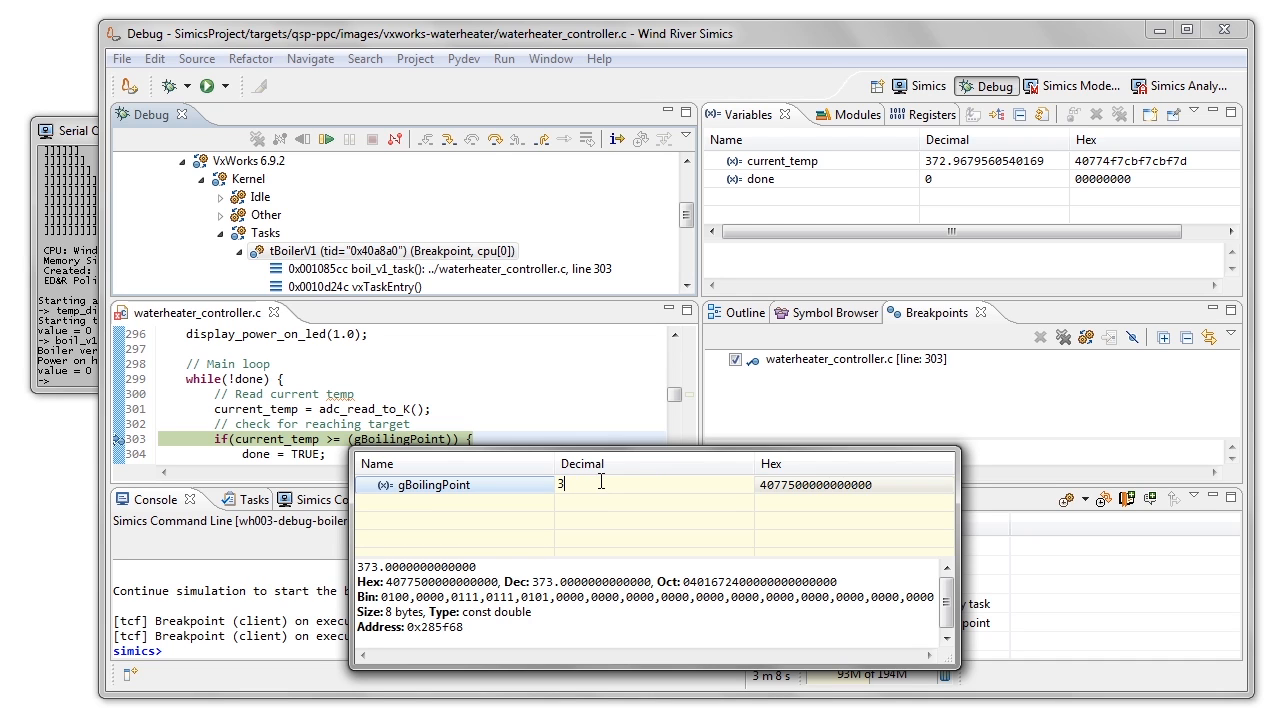
pyautogui.write('72')
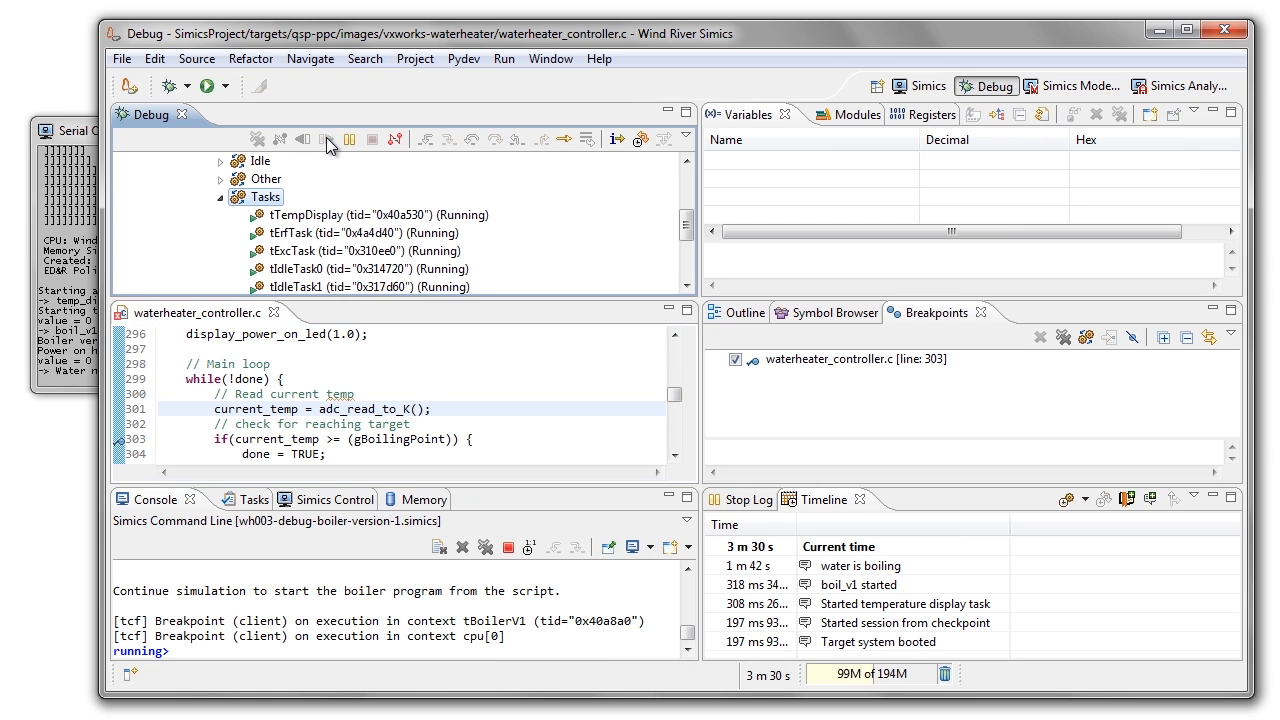
# Step: Show the System Panel, watch the water cool to 26 °C, then suspend
pyautogui.click(325, 139)
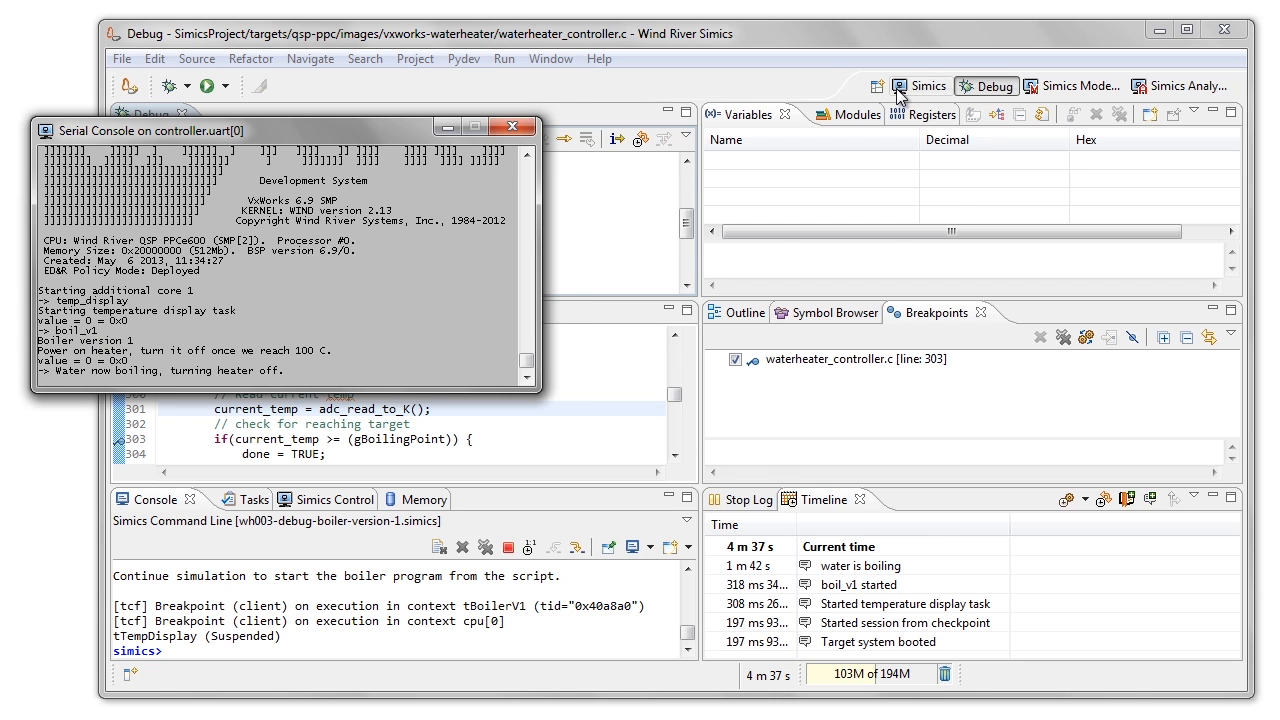
pyautogui.click(919, 85)
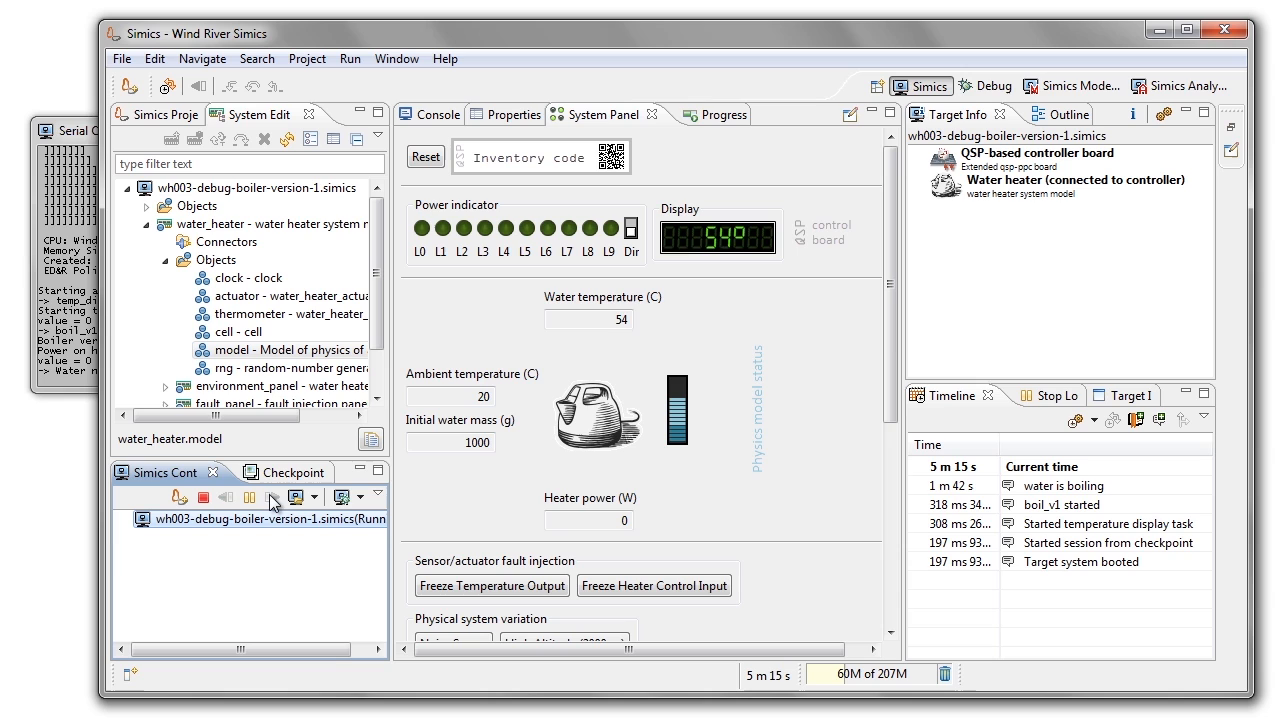
pyautogui.moveTo(249, 497)
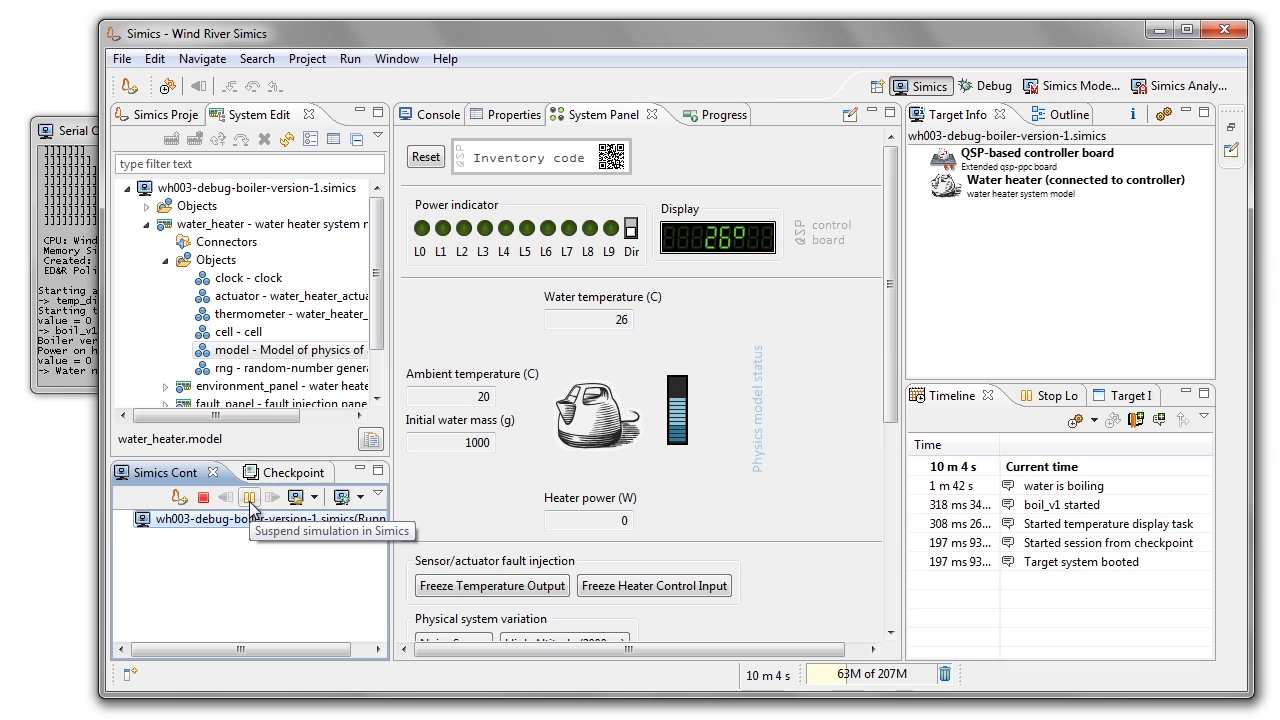
pyautogui.click(984, 85)
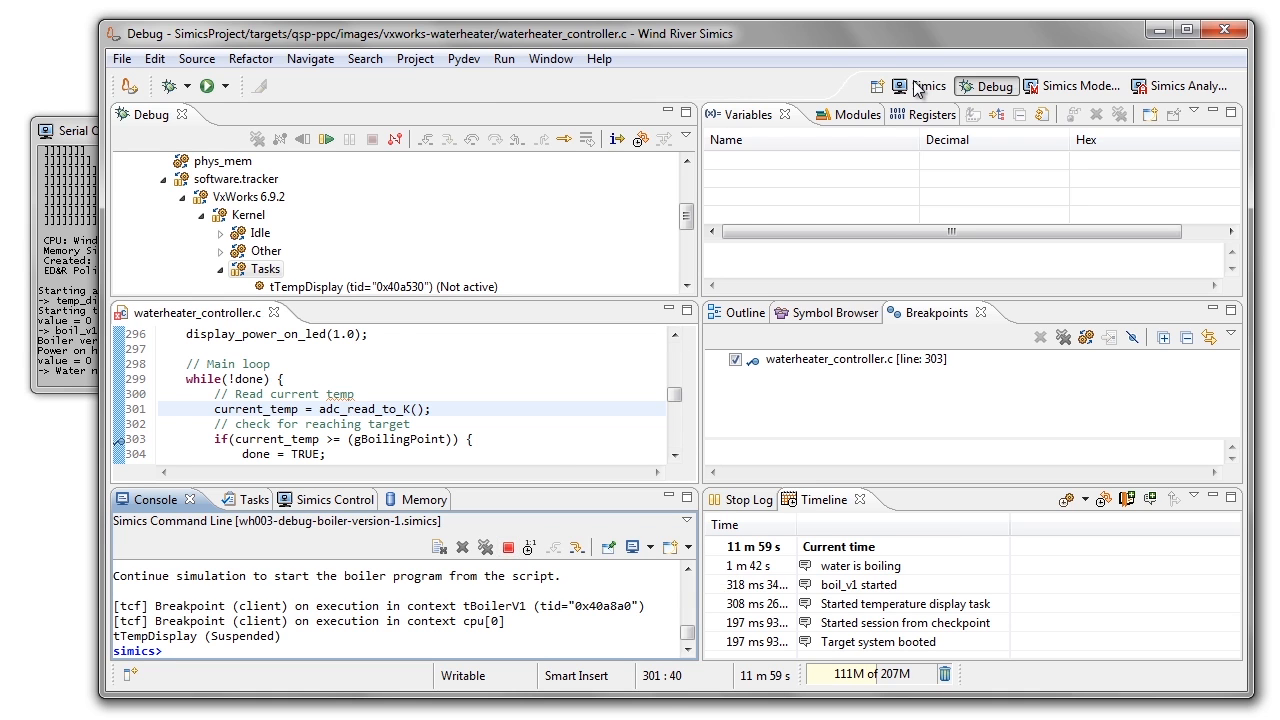
# Step: Stop the finished session and launch the qsp-demos wh004-test-boiler-version-2 target
pyautogui.click(919, 86)
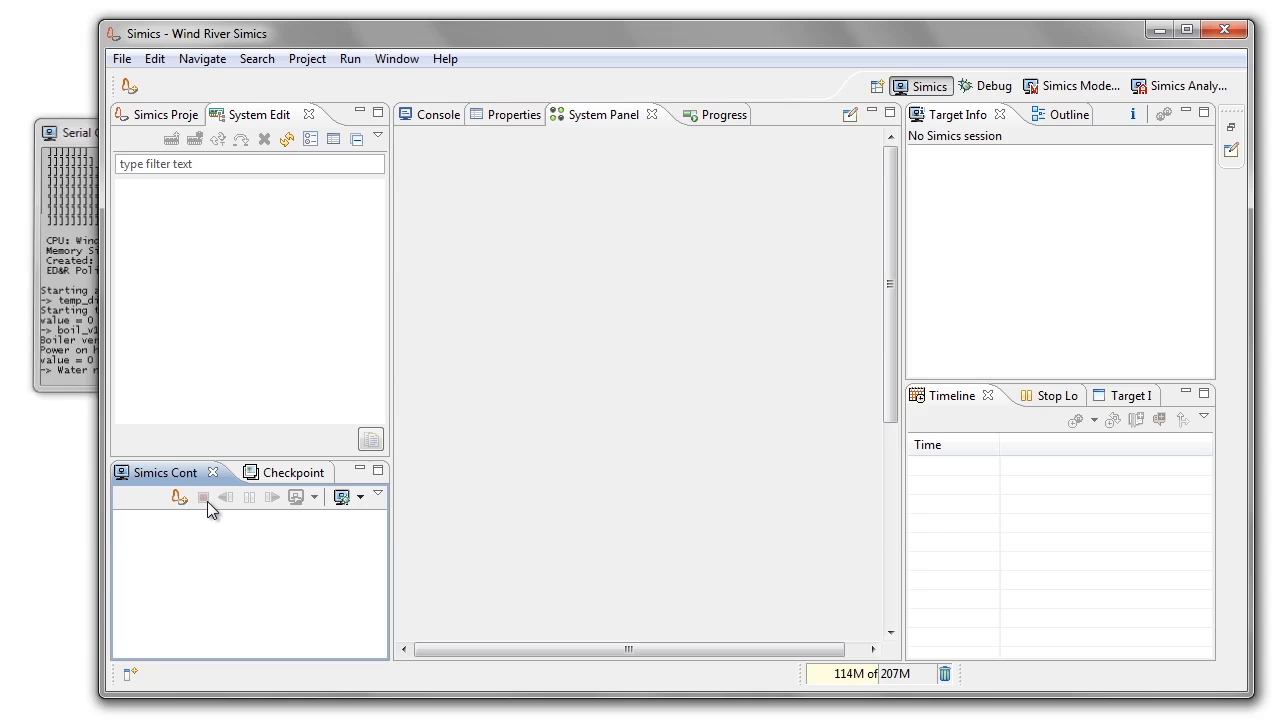
pyautogui.click(178, 497)
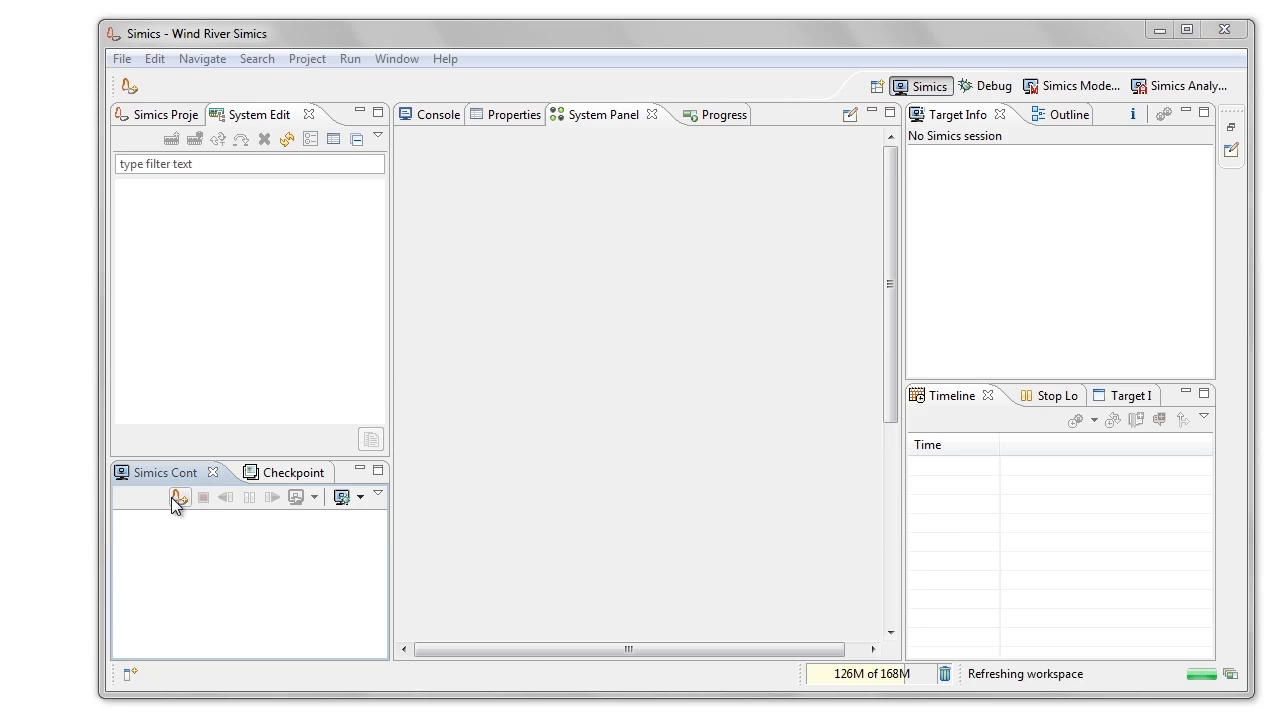
pyautogui.click(178, 497)
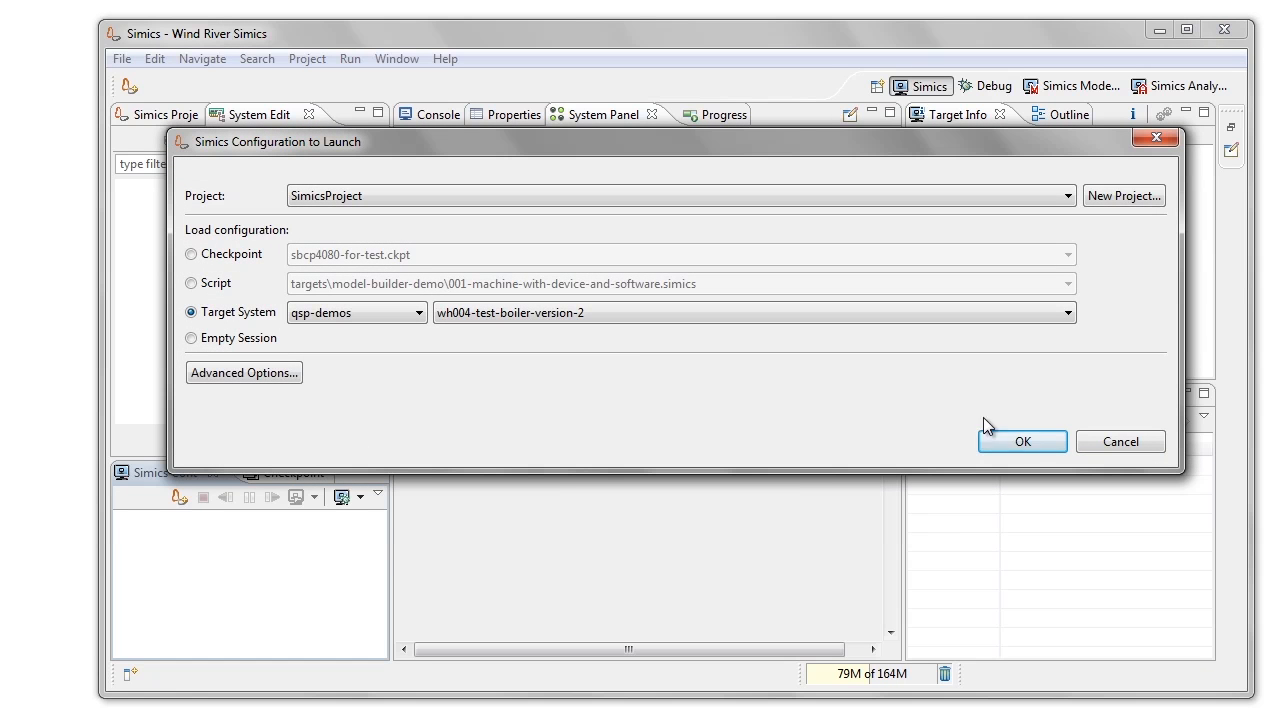
pyautogui.click(1022, 441)
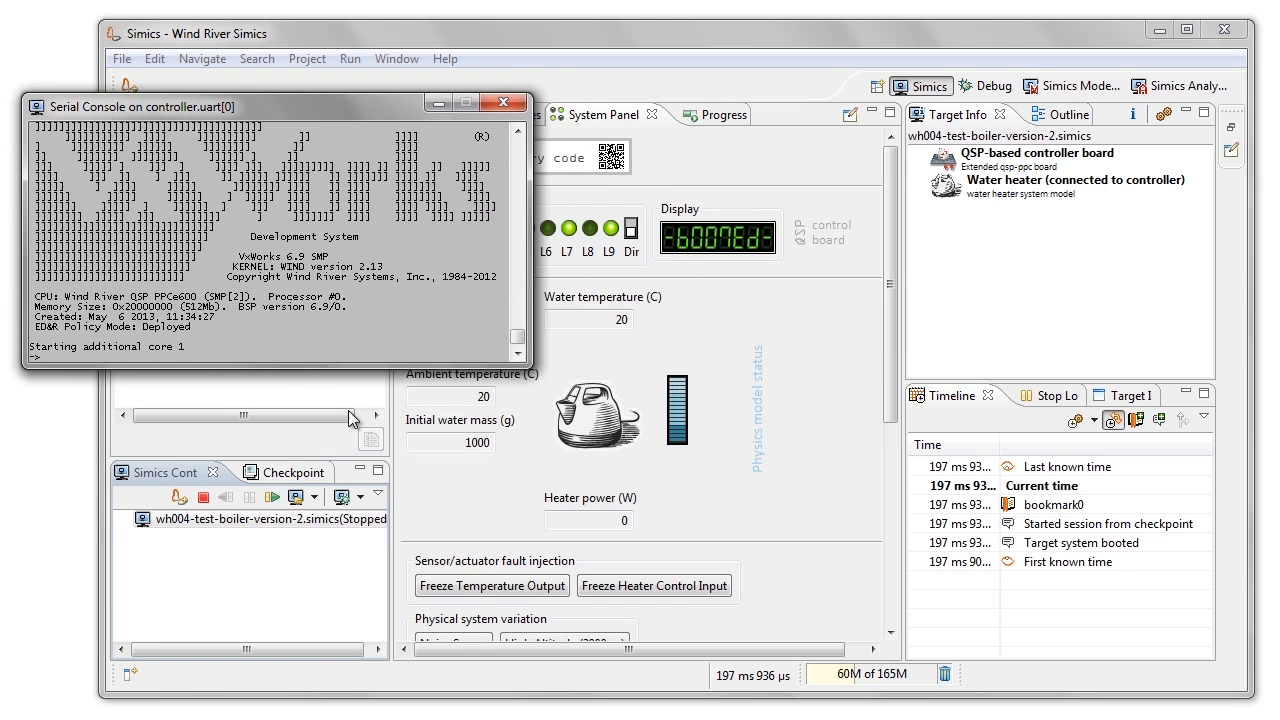
# Step: Resume the simulation to run boil_v2, then suspend when the water reaches 82 °C
pyautogui.click(272, 496)
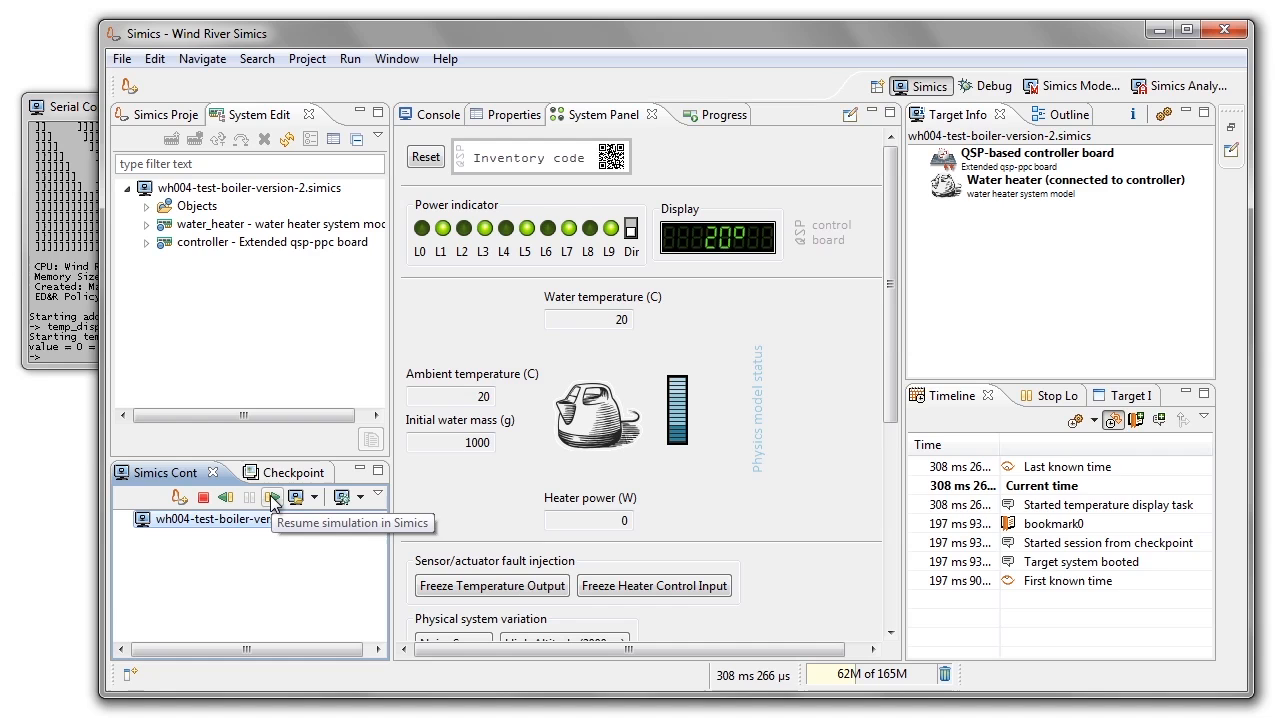
pyautogui.click(272, 496)
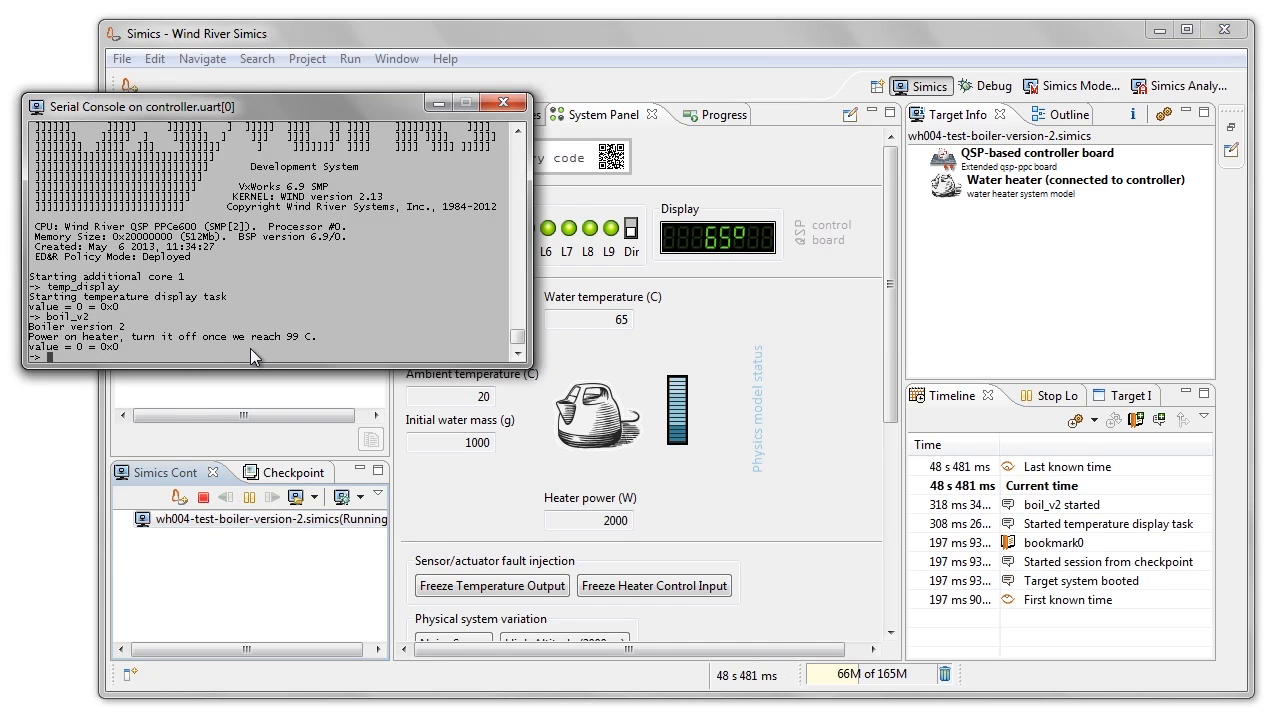
pyautogui.click(250, 497)
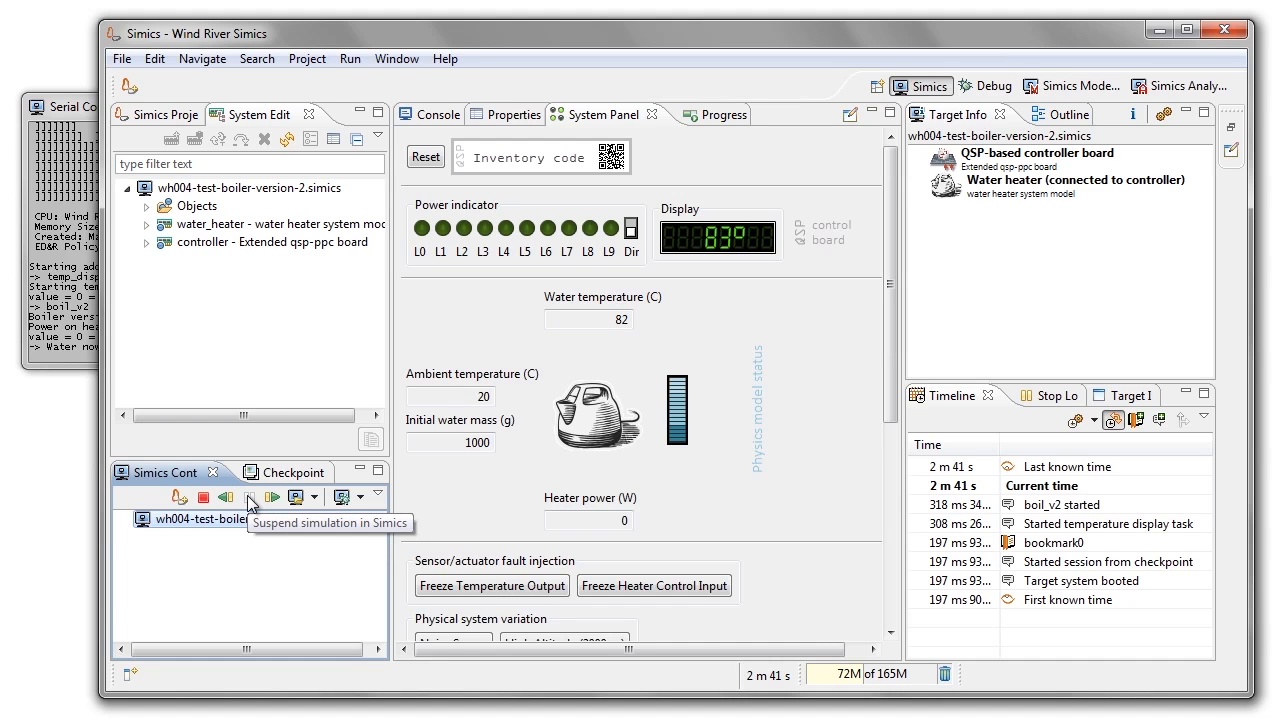
pyautogui.click(250, 497)
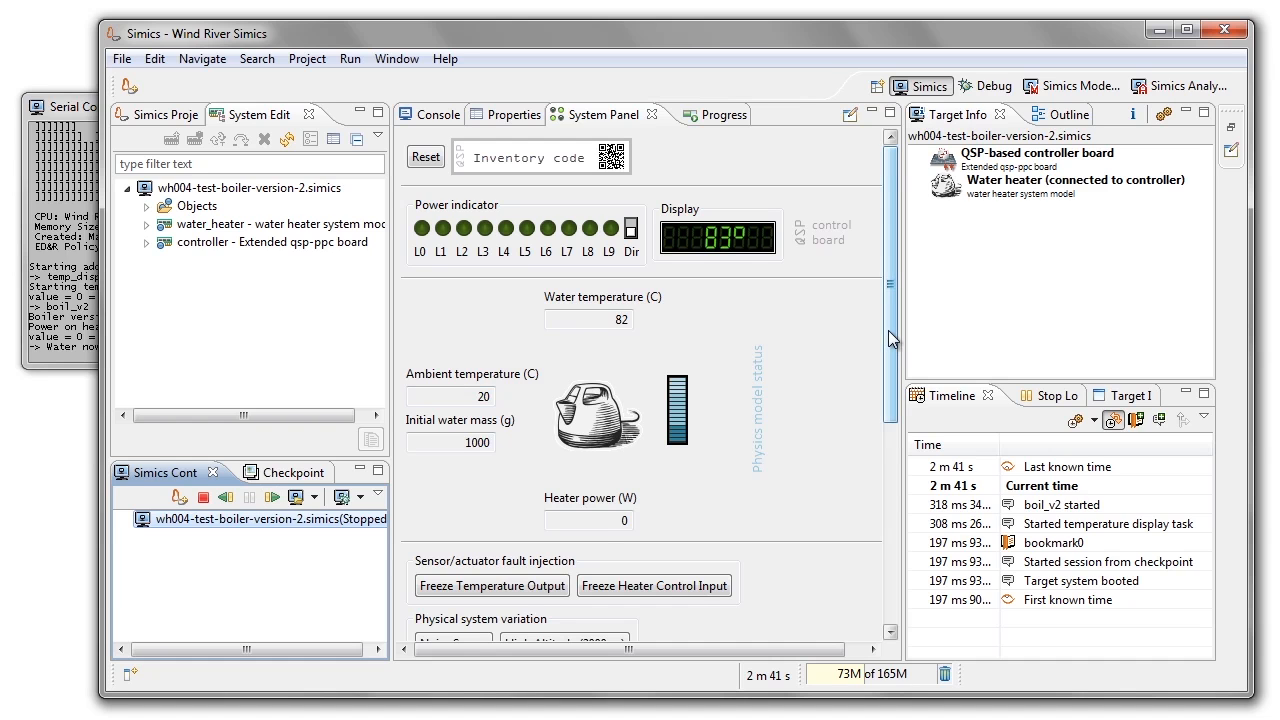
pyautogui.scroll(-3)
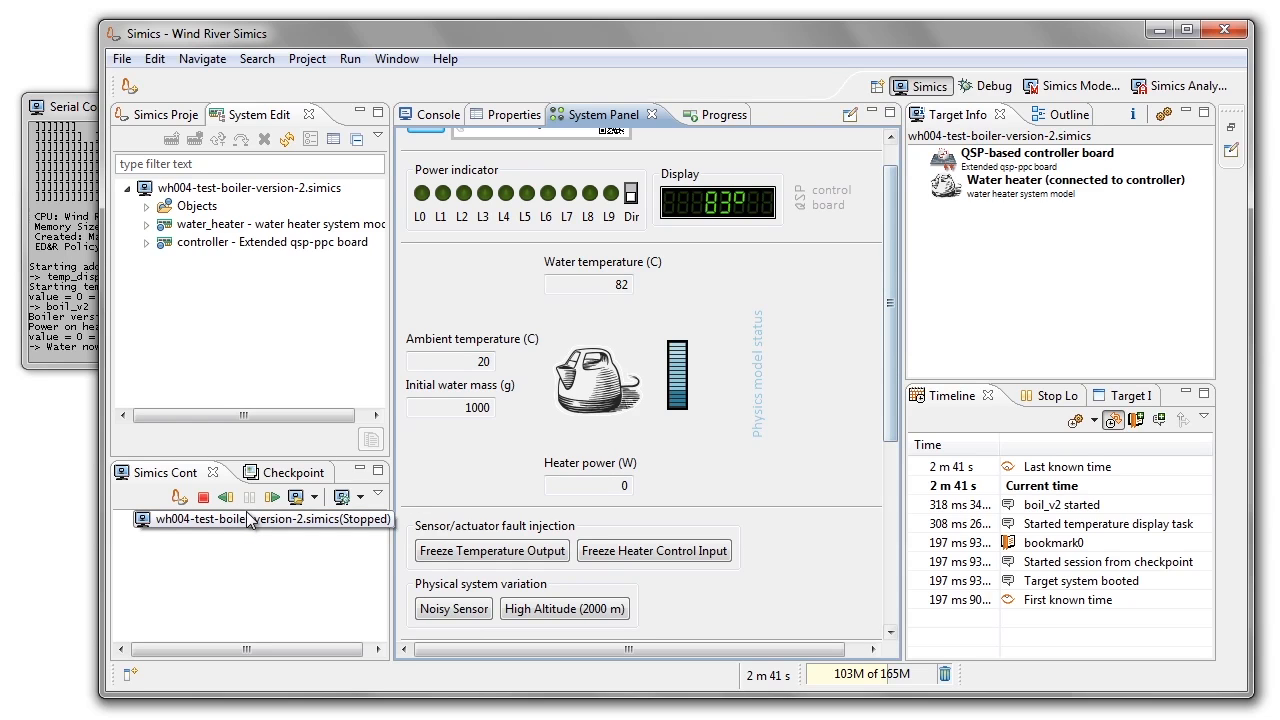
pyautogui.moveTo(299, 497)
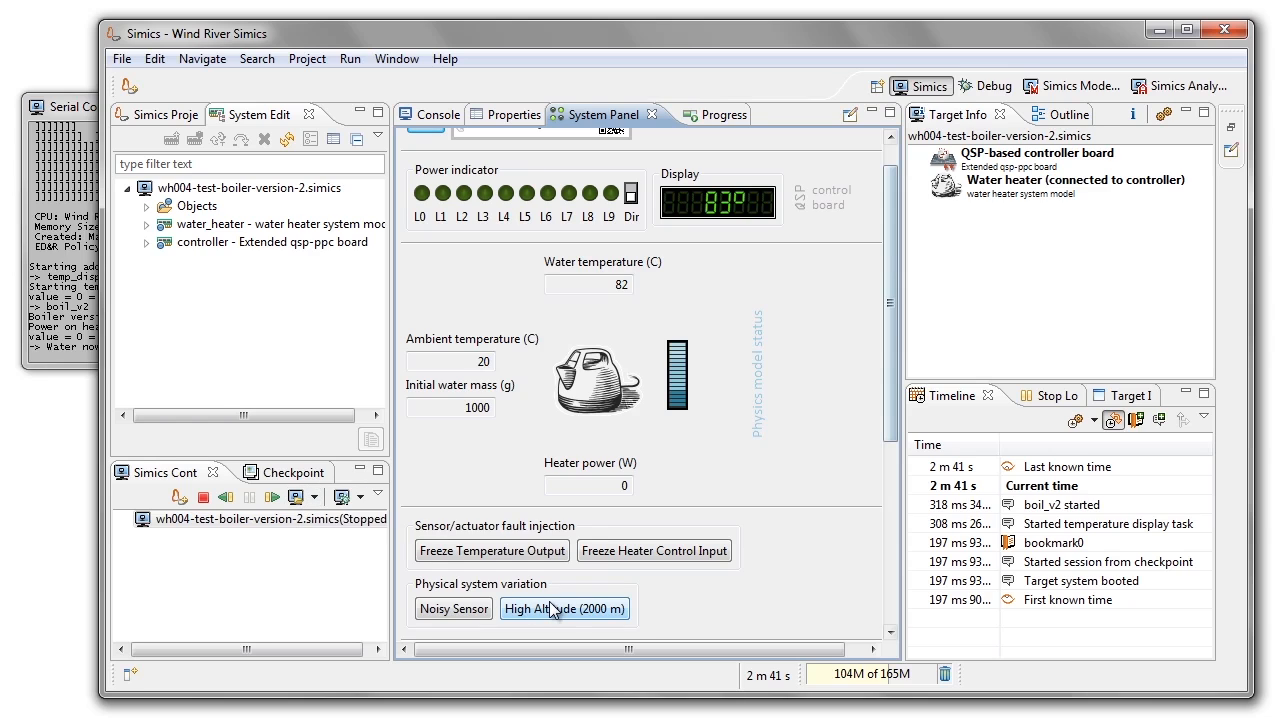
pyautogui.moveTo(567, 615)
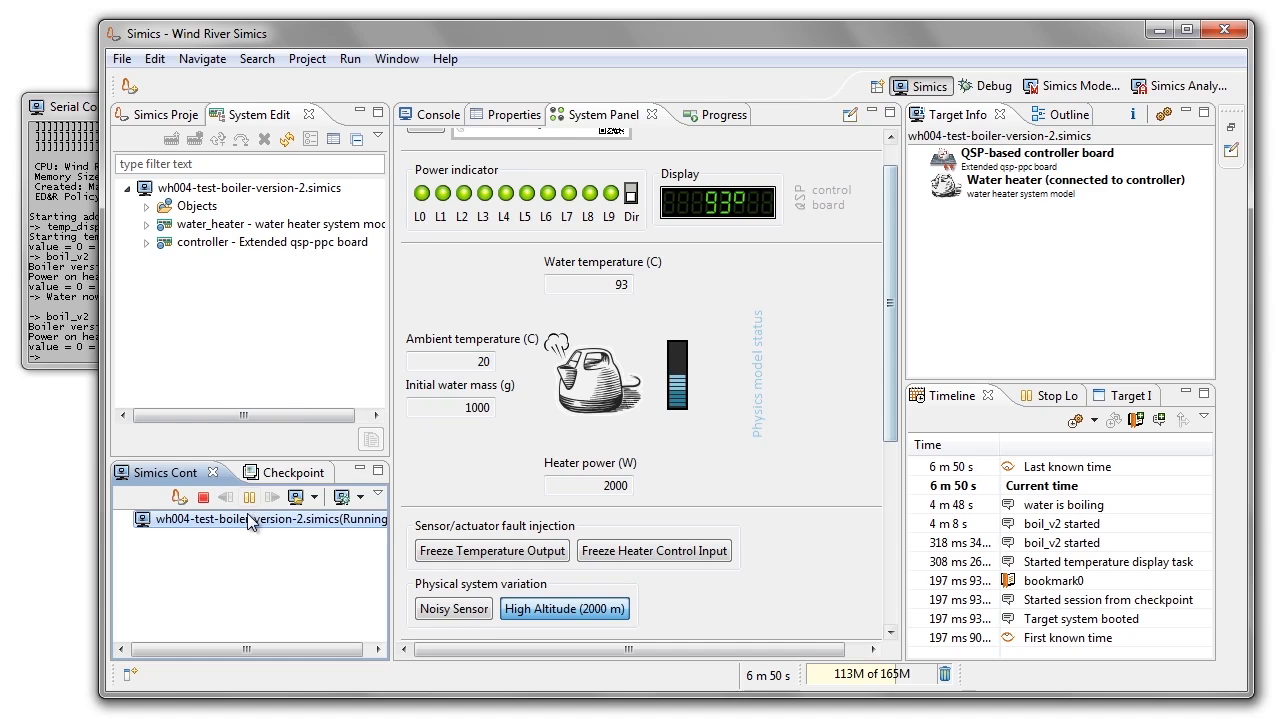
# Step: Suspend the simulation while boil_v2 keeps heating water boiling at 93 °C at 2000 m
pyautogui.click(249, 497)
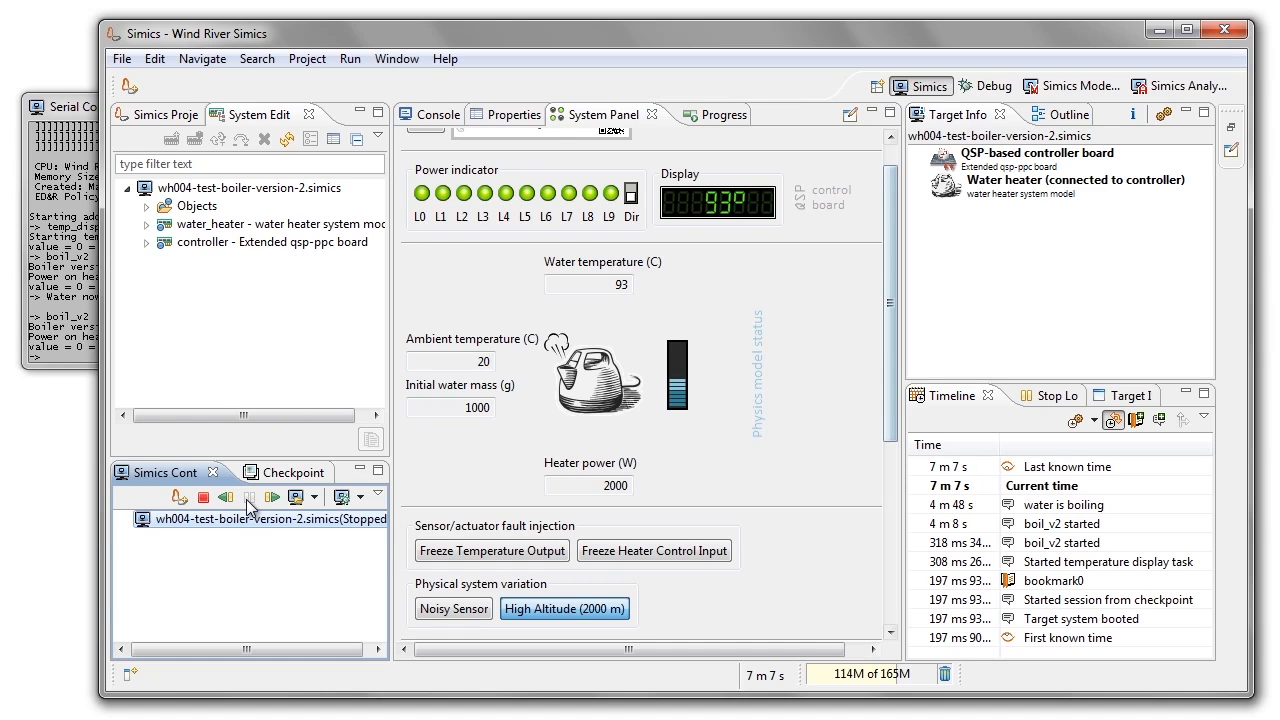